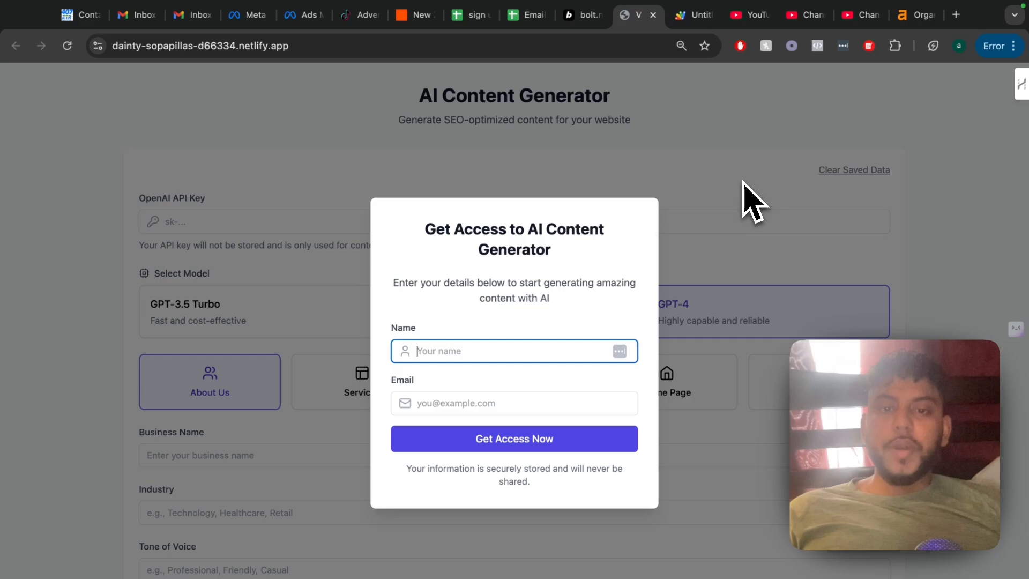
# Step: Submit the Get Access form with name 'av' and a gmail address to unlock the generator
pyautogui.scroll(-3)
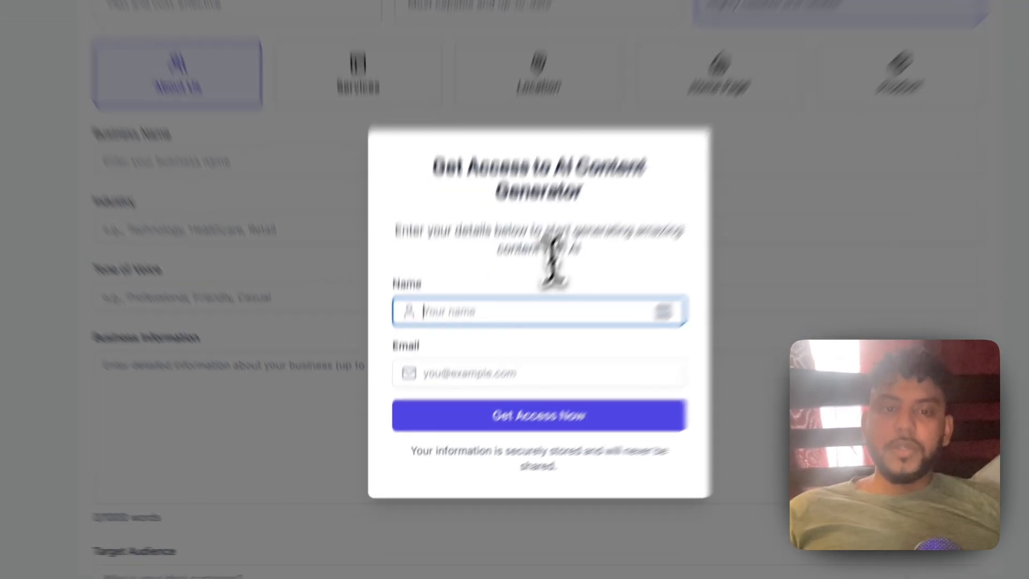
pyautogui.write('avi')
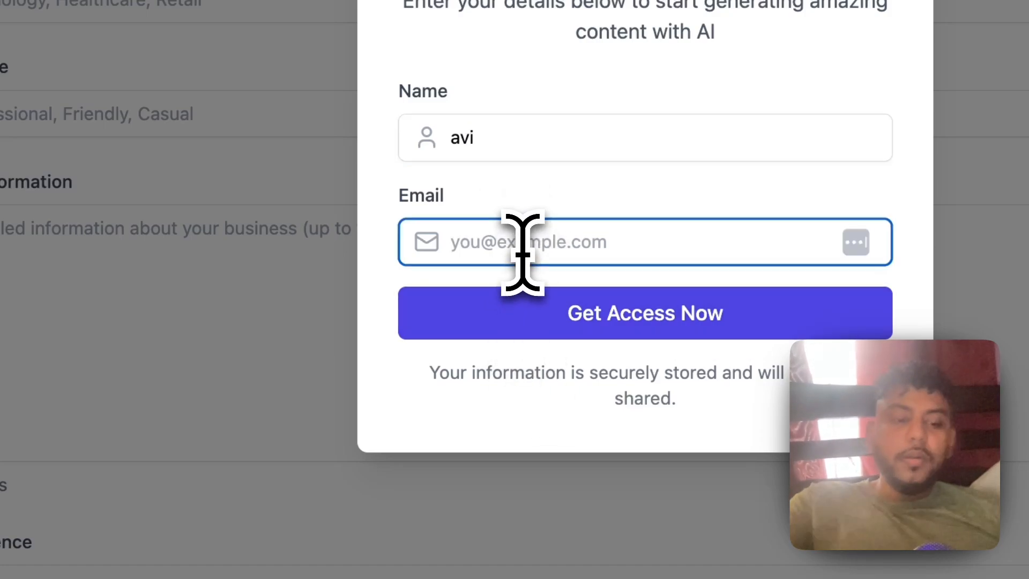
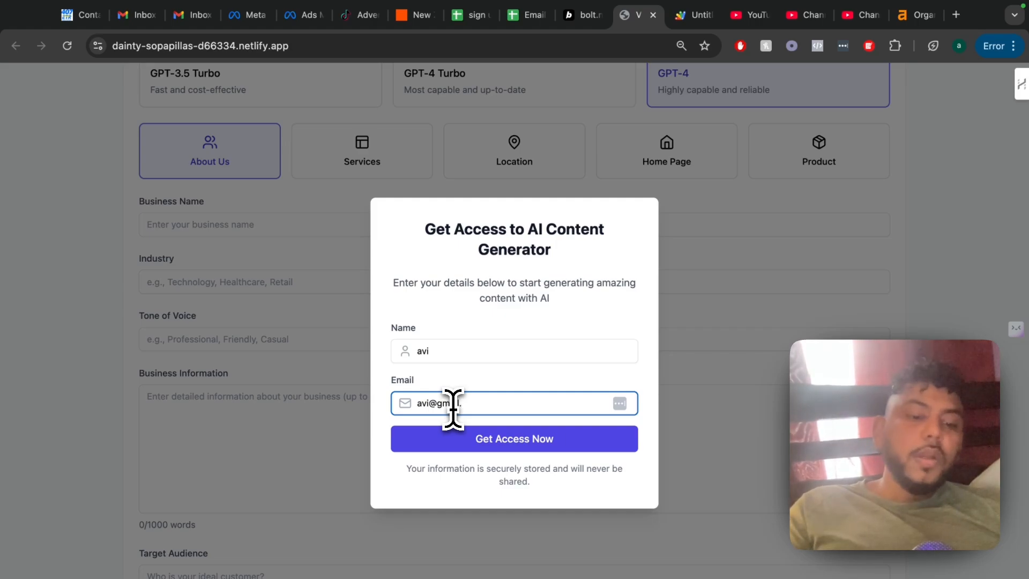
pyautogui.click(513, 438)
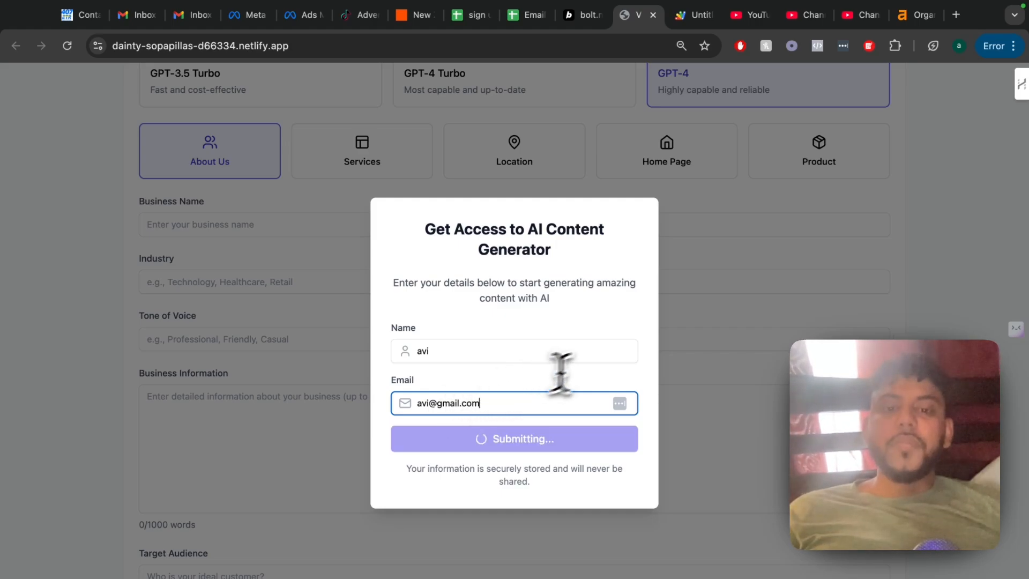
pyautogui.moveTo(662, 346)
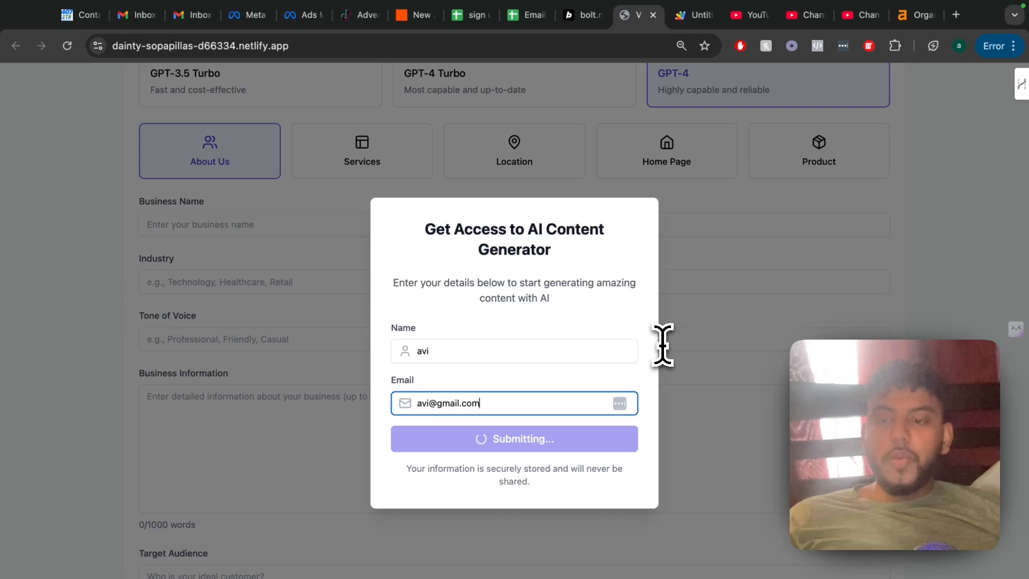
pyautogui.click(513, 439)
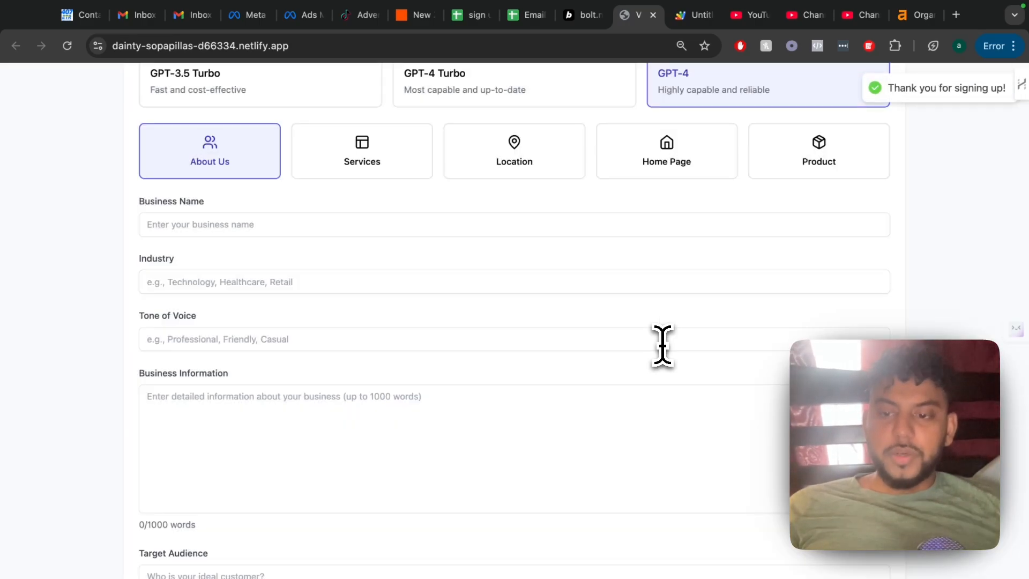
pyautogui.scroll(3)
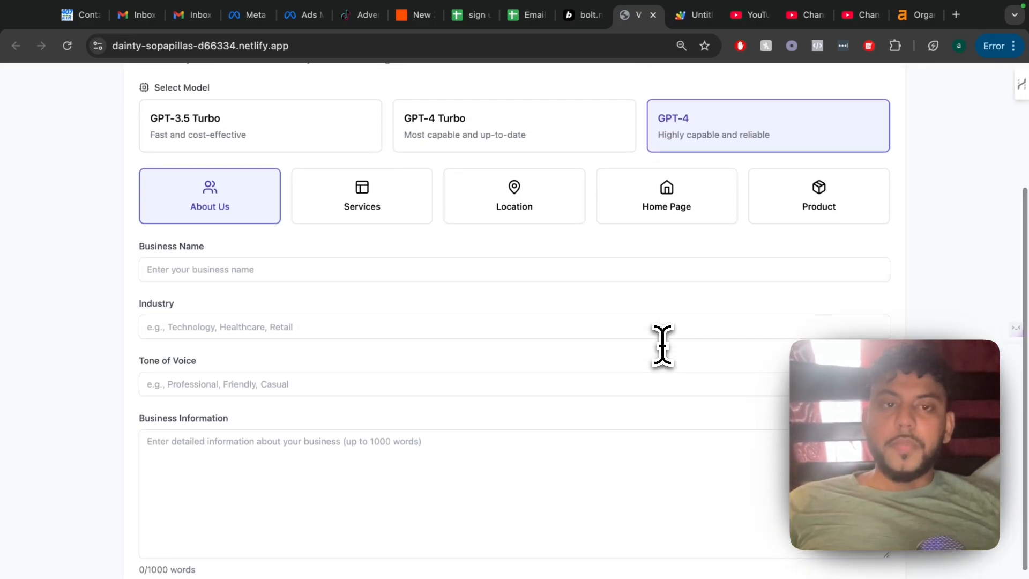
pyautogui.scroll(3)
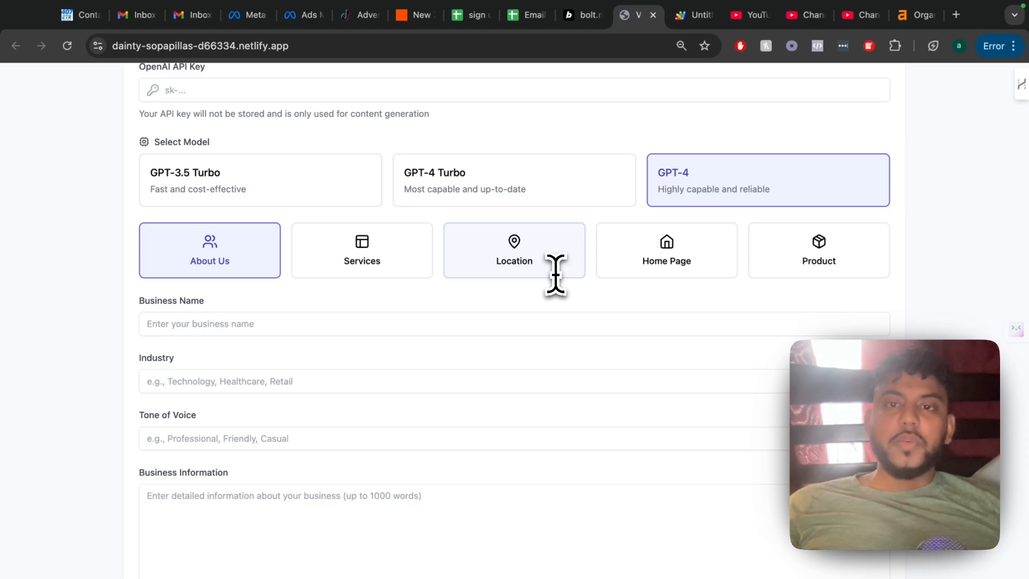
pyautogui.scroll(3)
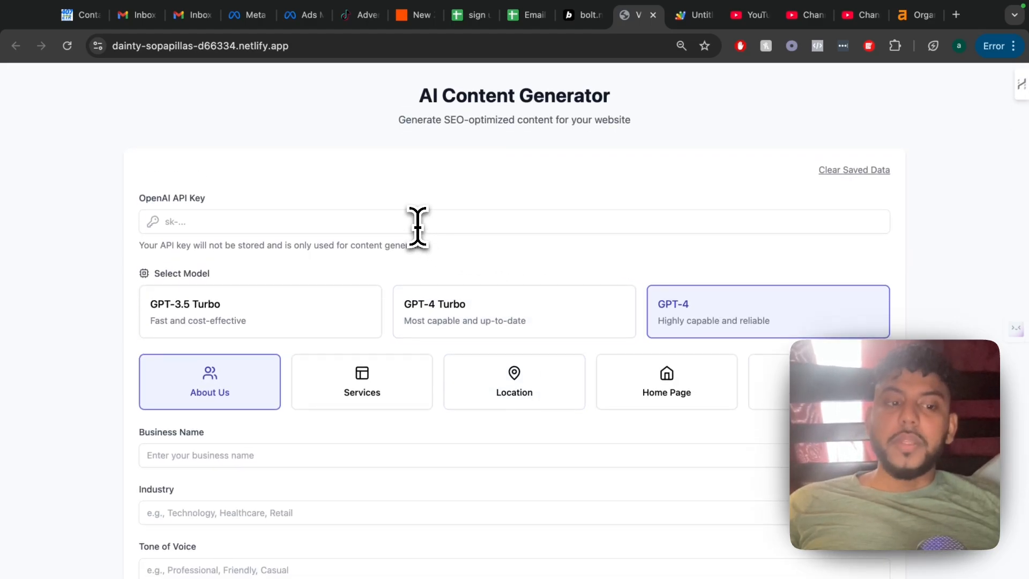
pyautogui.moveTo(470, 246)
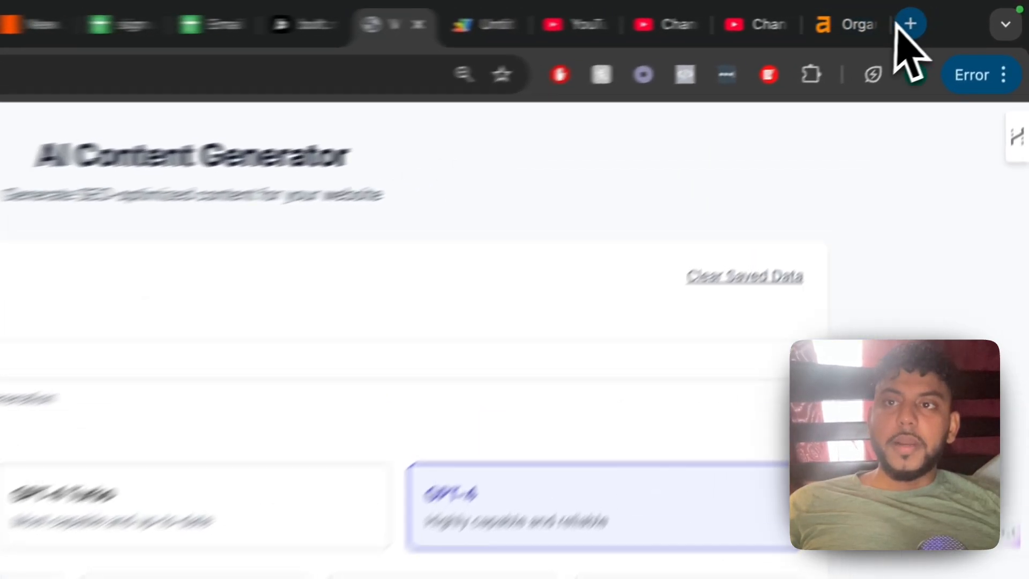
# Step: Go to openai.com in a new browser tab to fetch an API key
pyautogui.click(910, 23)
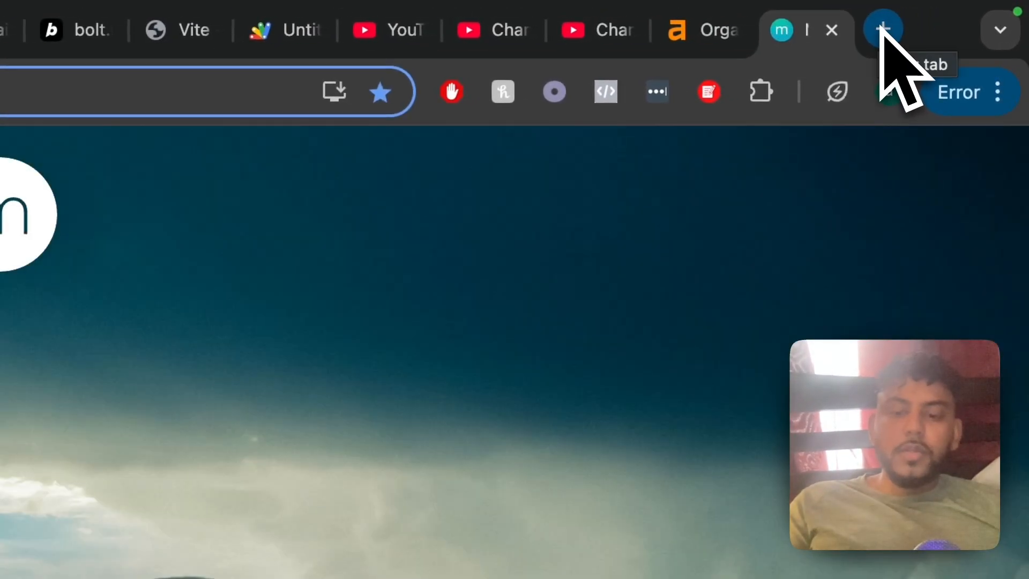
pyautogui.write('openai.com')
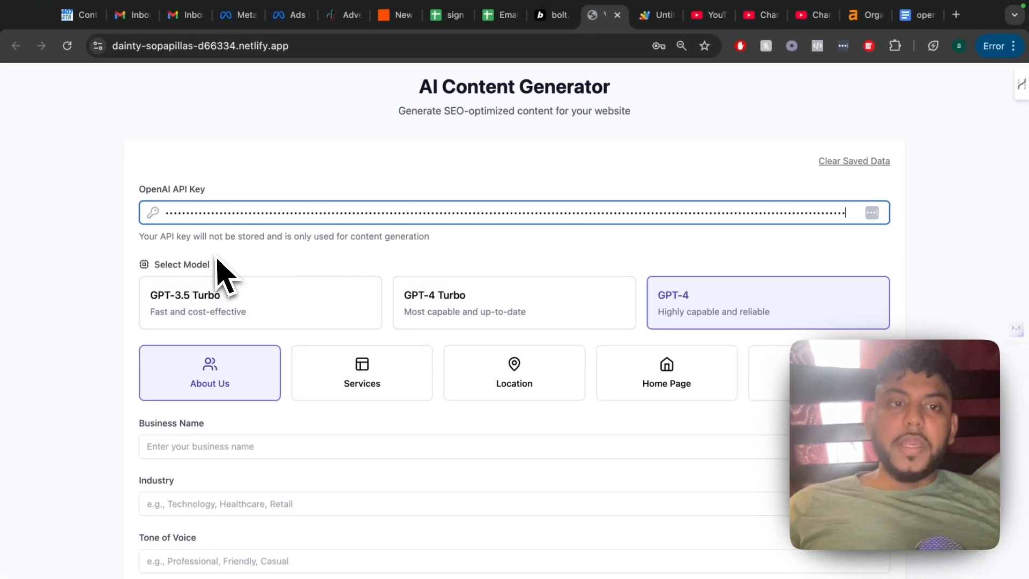
# Step: Choose GPT-4 Turbo as the model and Services as the content type to generate
pyautogui.scroll(-3)
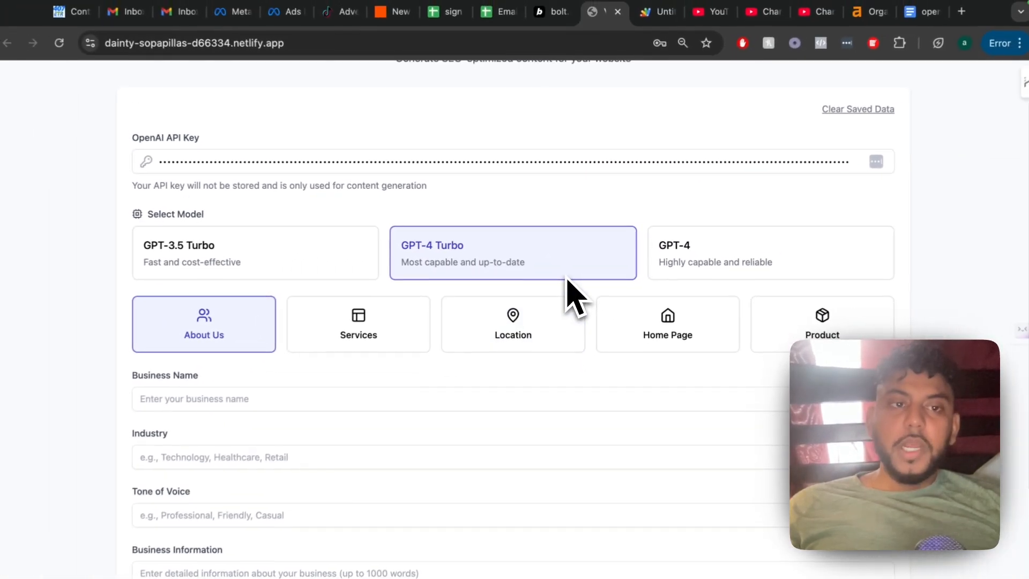
pyautogui.scroll(3)
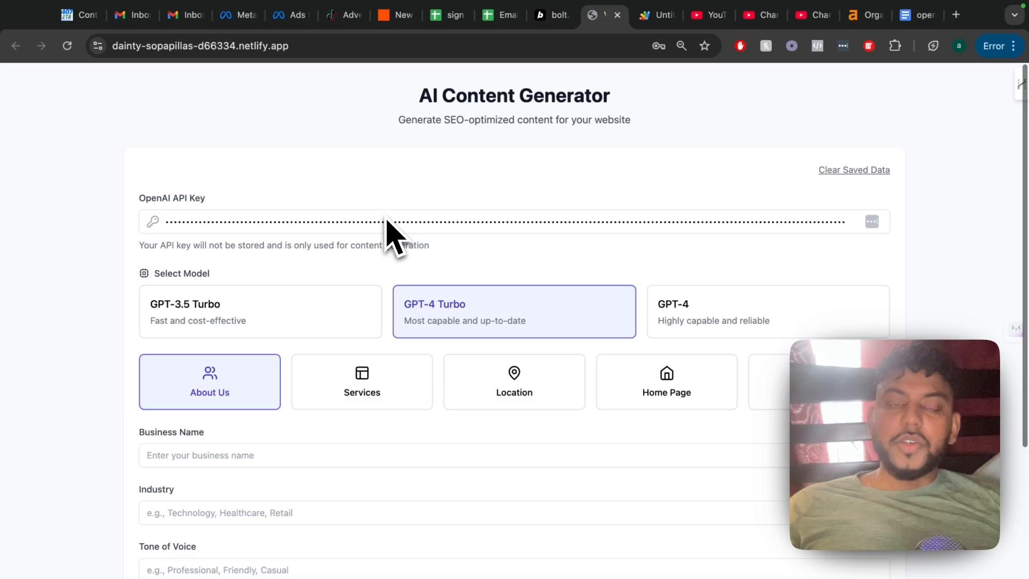
pyautogui.scroll(-3)
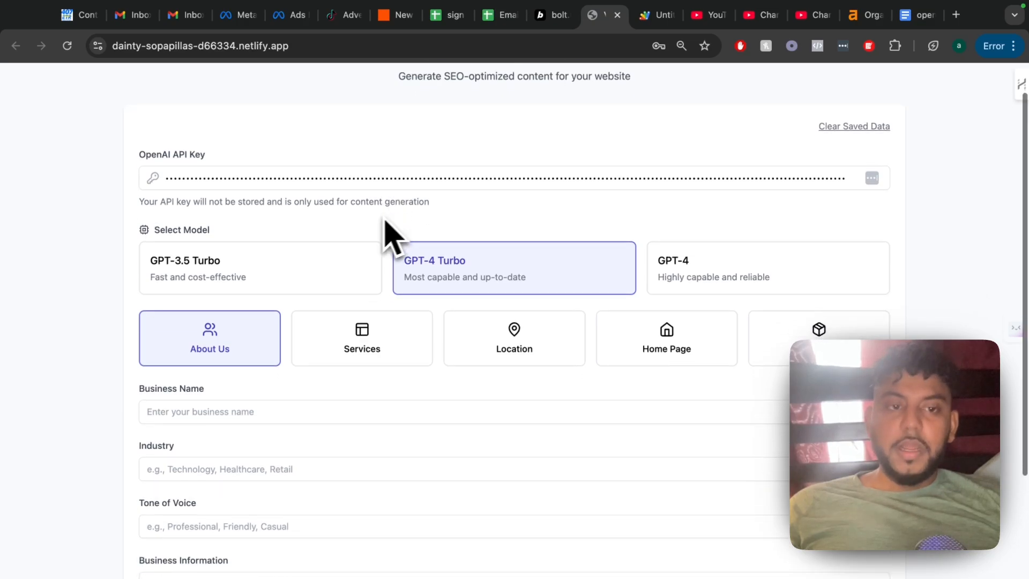
pyautogui.click(361, 337)
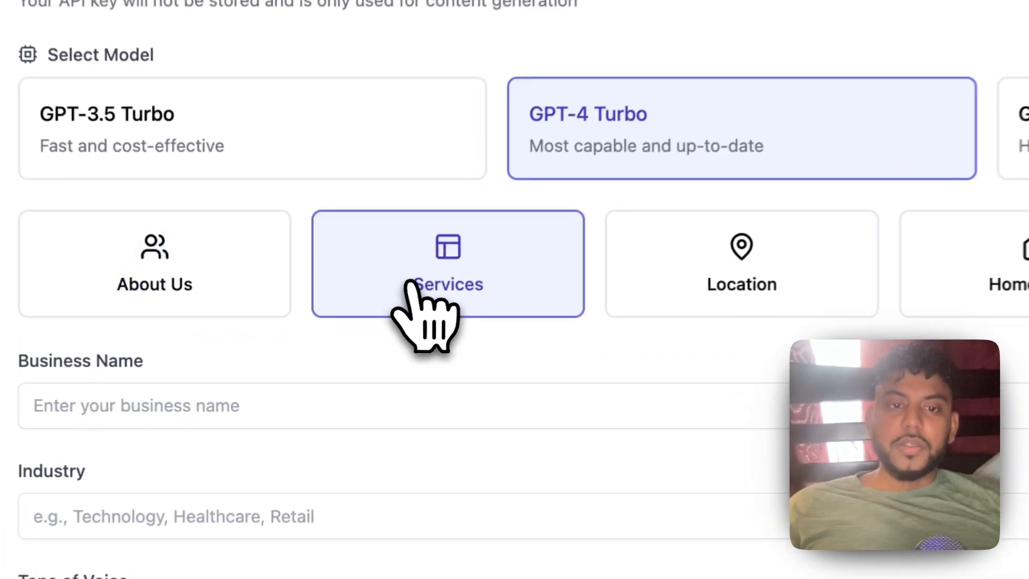
pyautogui.hscroll(3)
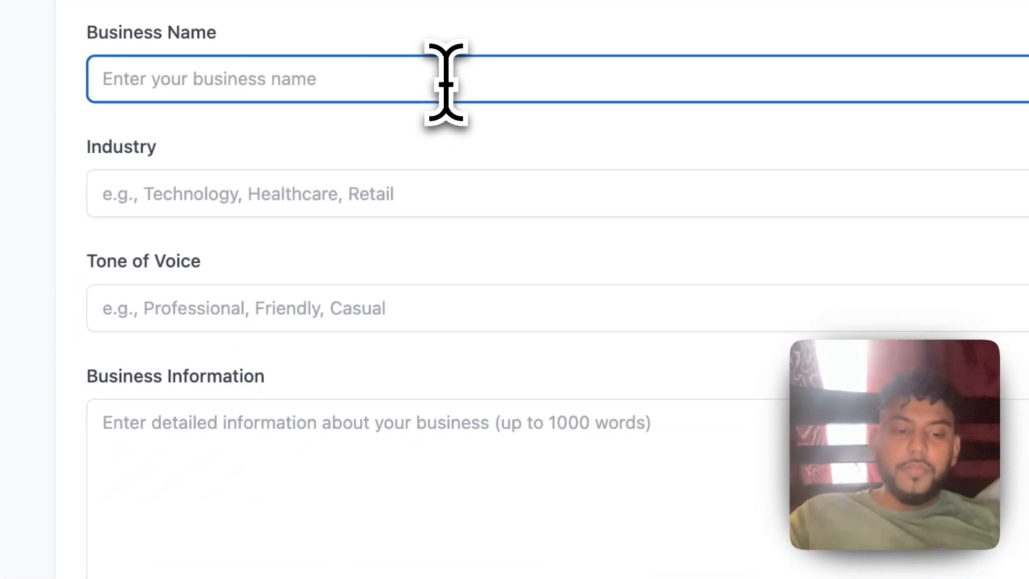
# Step: Enter business name 'wordrock', industry 'ai' and tone of voice 'professional'
pyautogui.write('wordrocket')
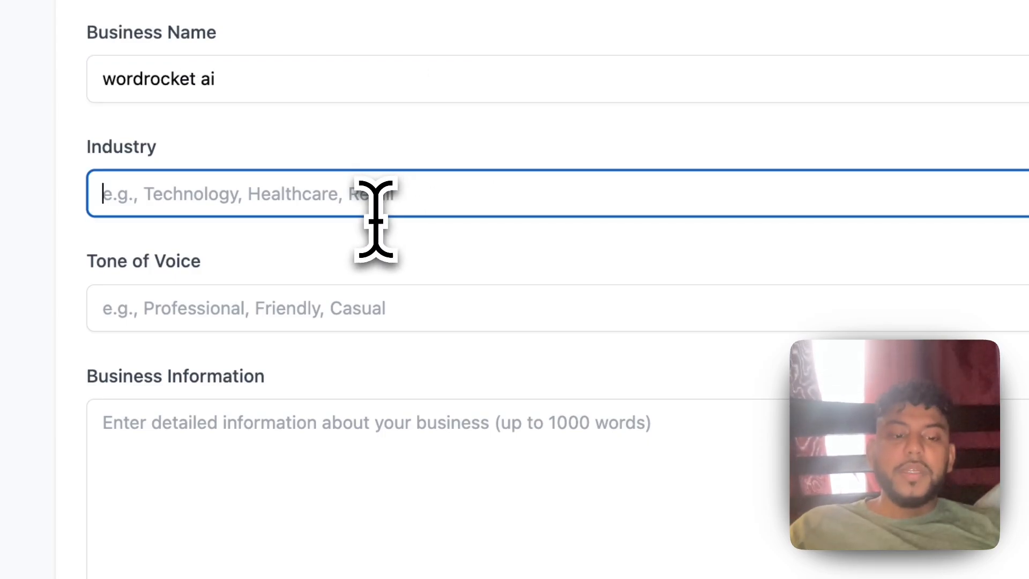
pyautogui.write('ai')
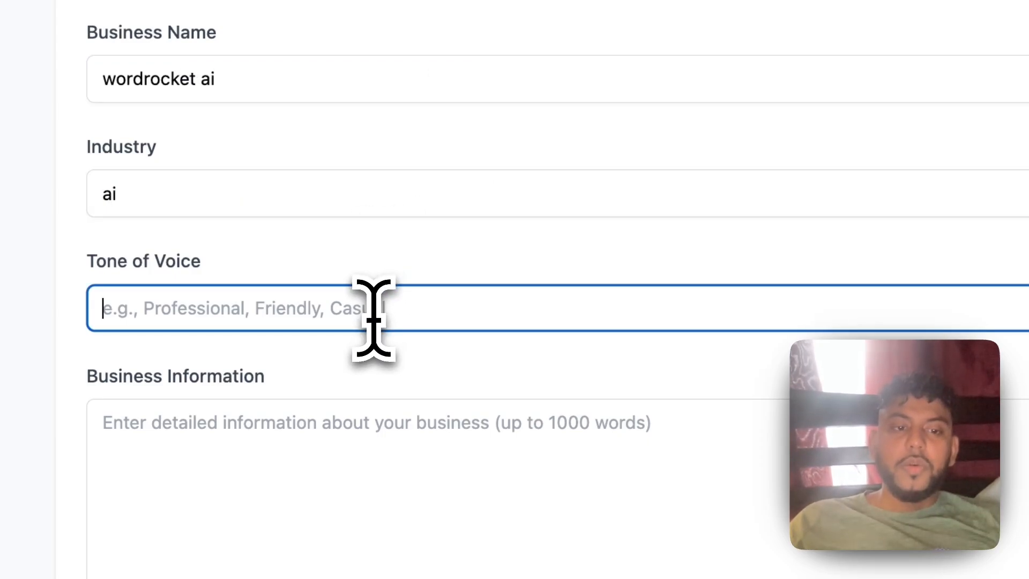
pyautogui.write('pro')
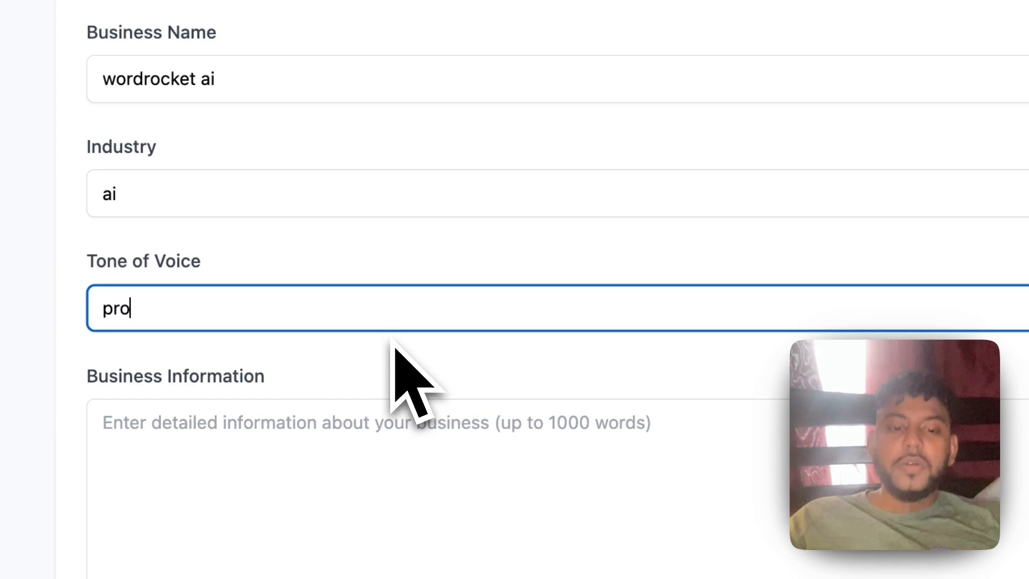
pyautogui.write('fessional')
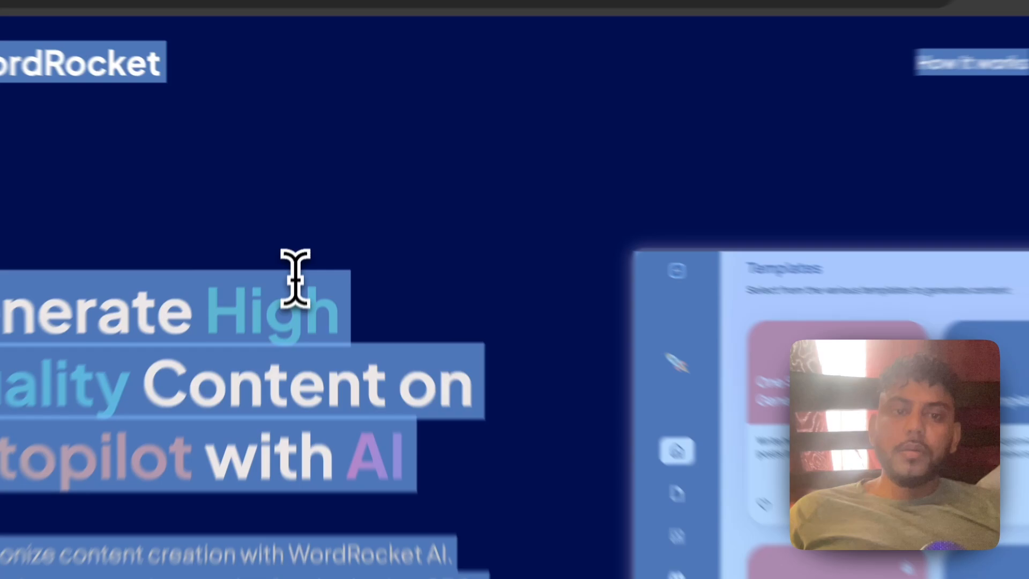
# Step: Scroll the WordRocket homepage to its text describing WordRocket AI for copying
pyautogui.scroll(3)
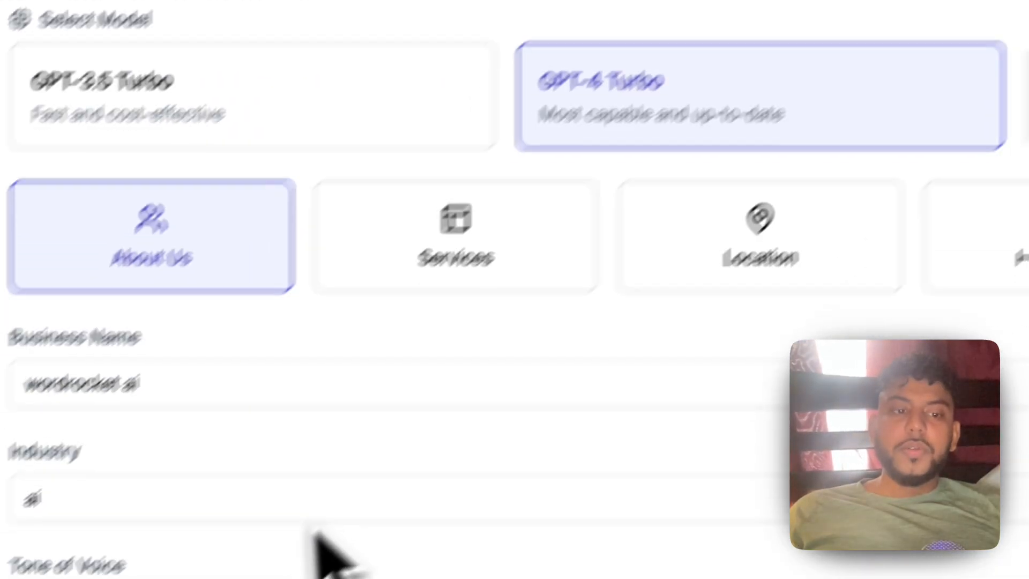
# Step: Set the target audience to 'ai writer' on the About Us form
pyautogui.scroll(-3)
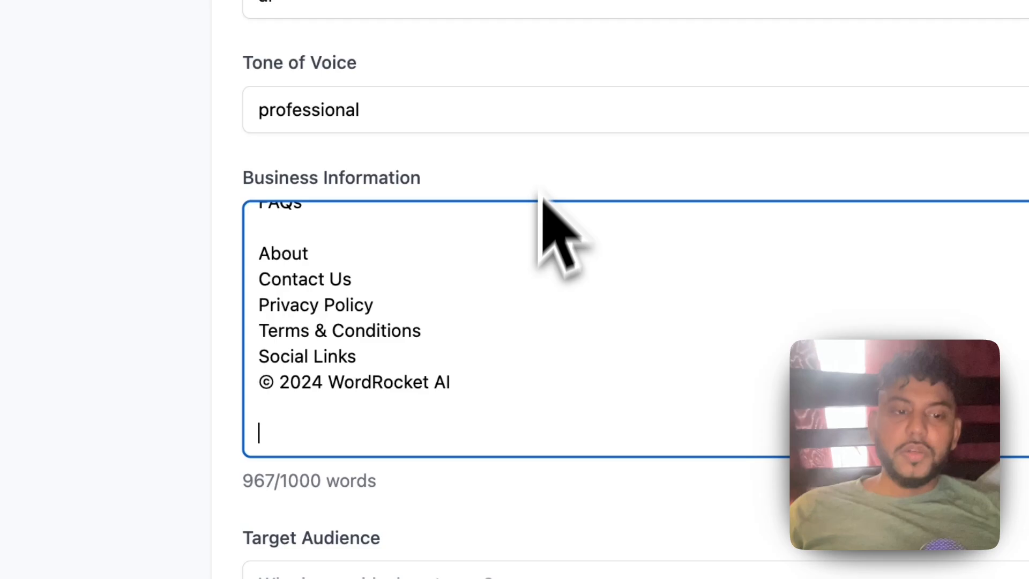
pyautogui.scroll(-3)
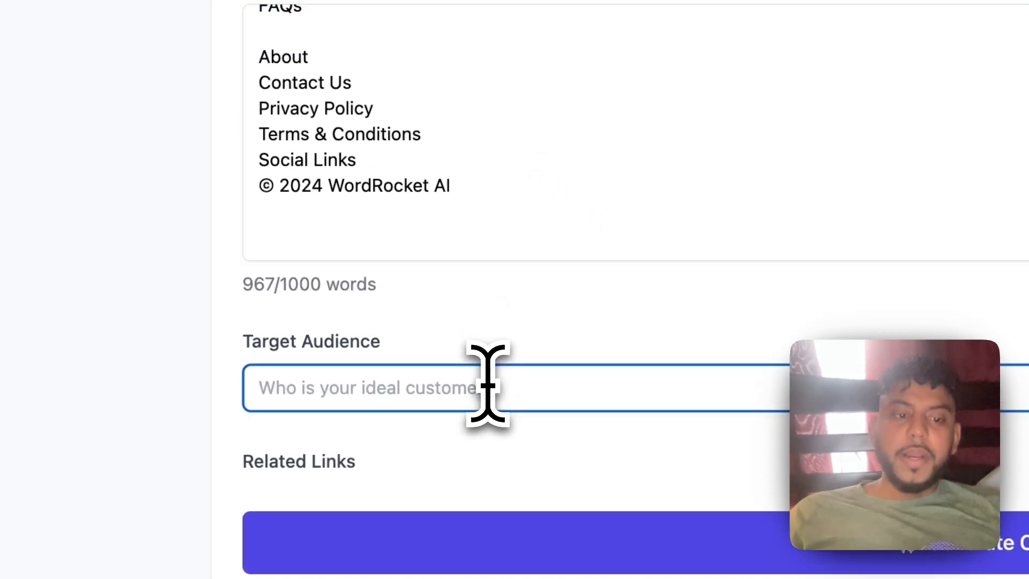
pyautogui.write('ai')
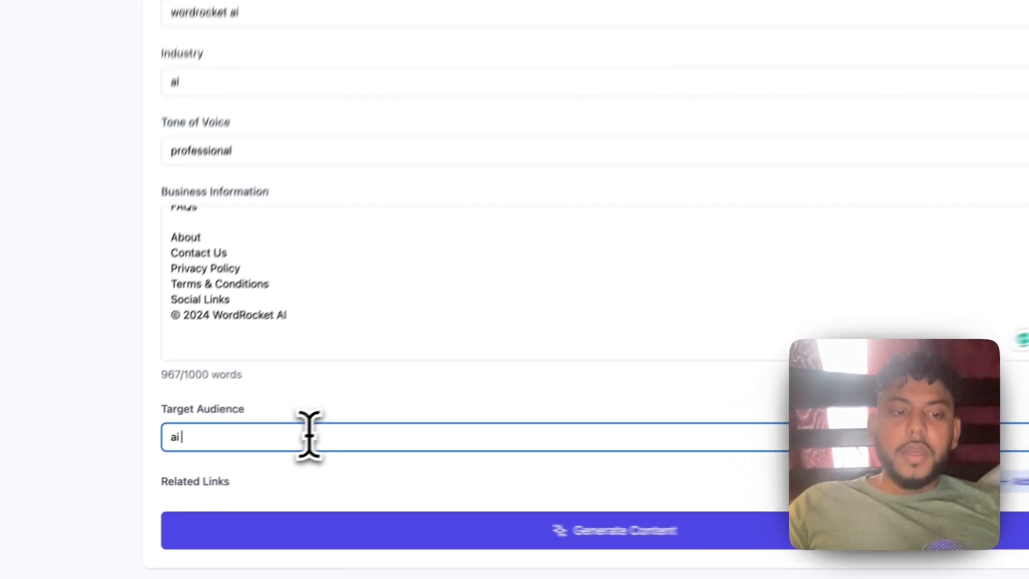
pyautogui.write('writer')
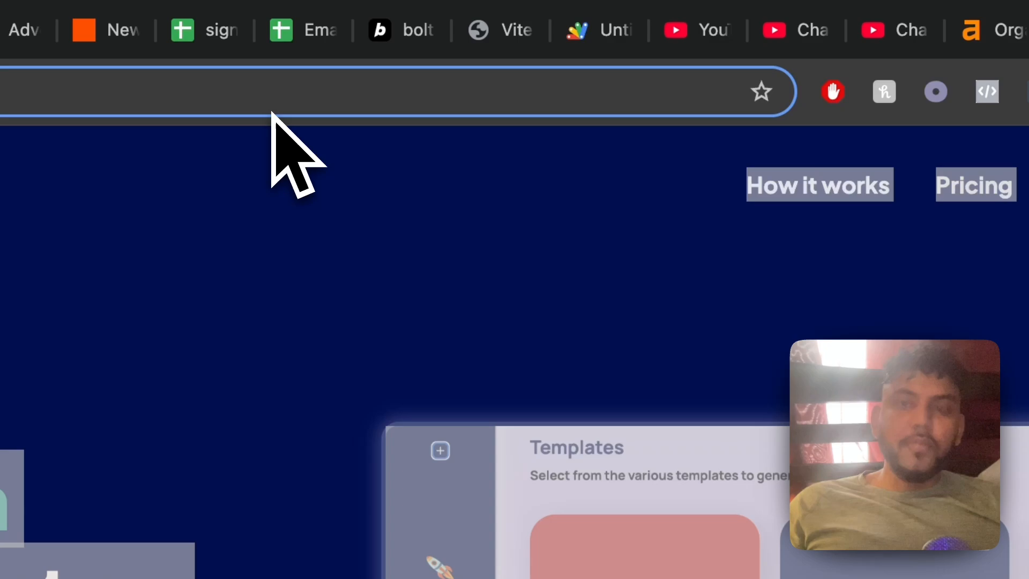
pyautogui.scroll(-3)
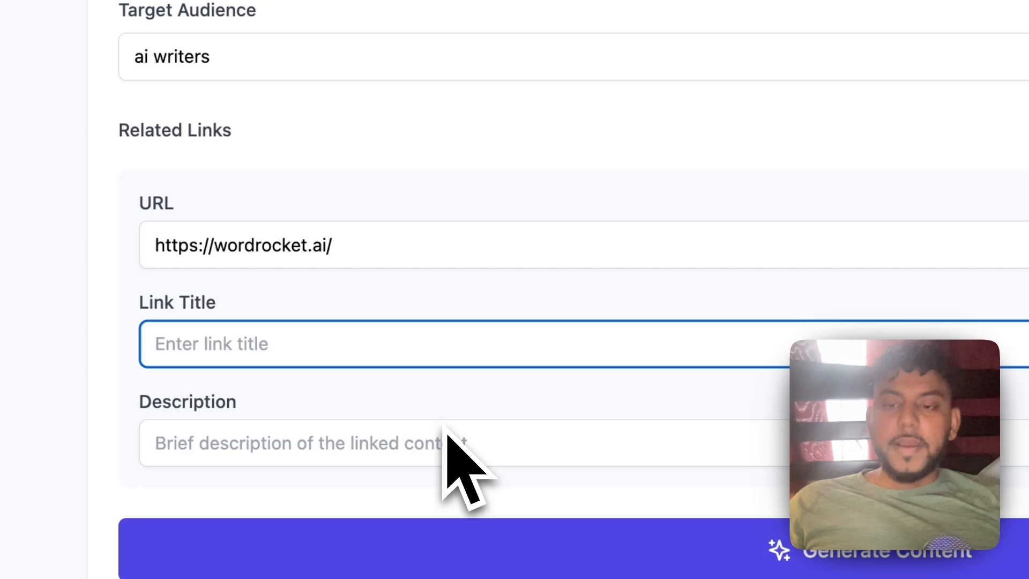
pyautogui.scroll(3)
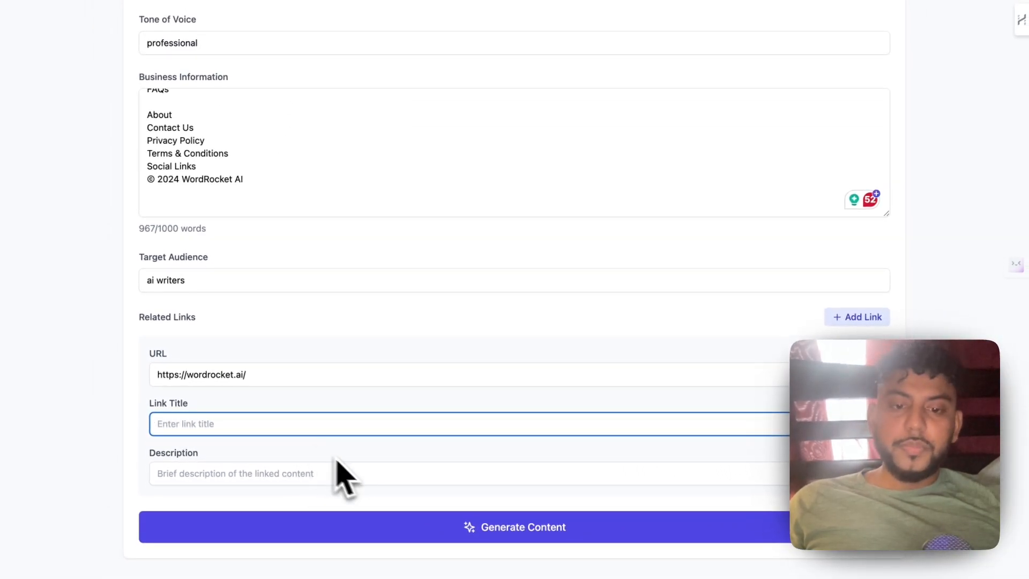
pyautogui.click(514, 526)
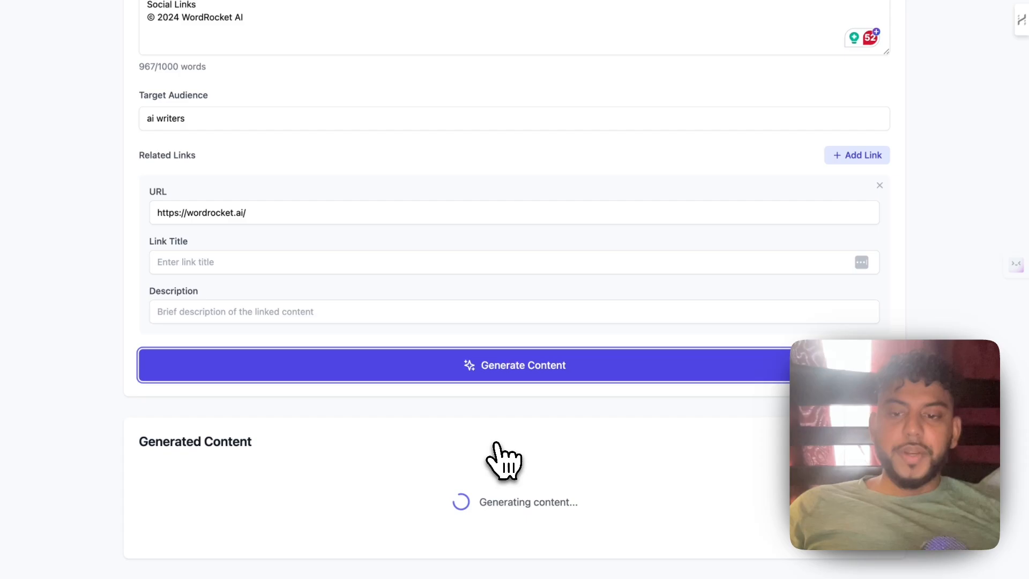
# Step: Scroll back up through the model options while the About WordRocket AI content generates
pyautogui.scroll(3)
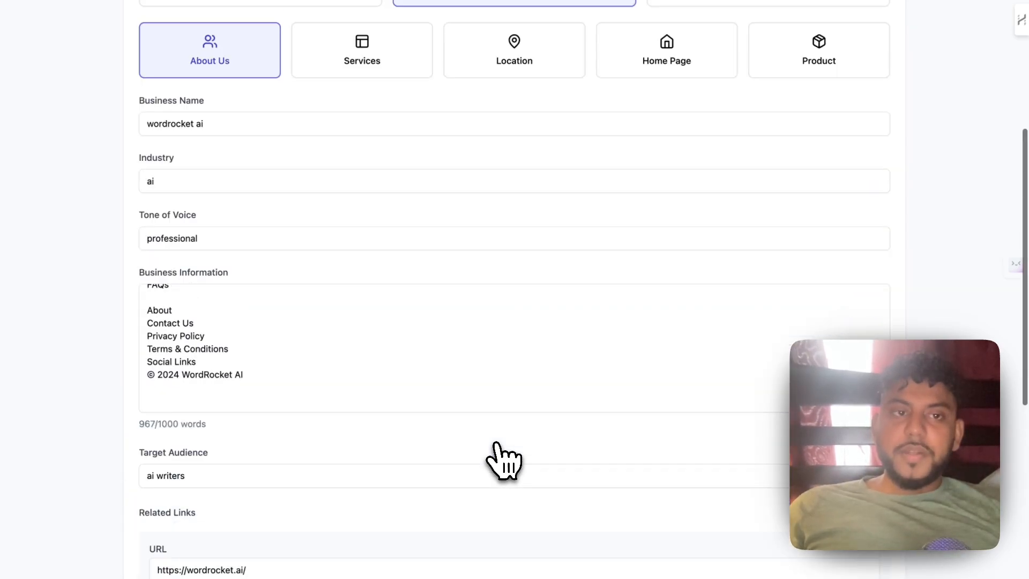
pyautogui.scroll(3)
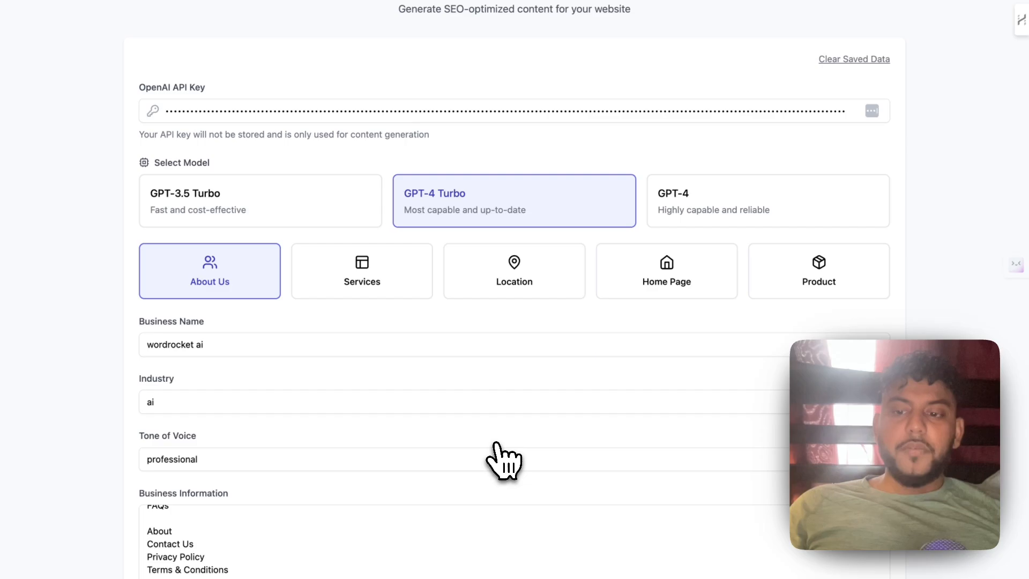
pyautogui.moveTo(434, 377)
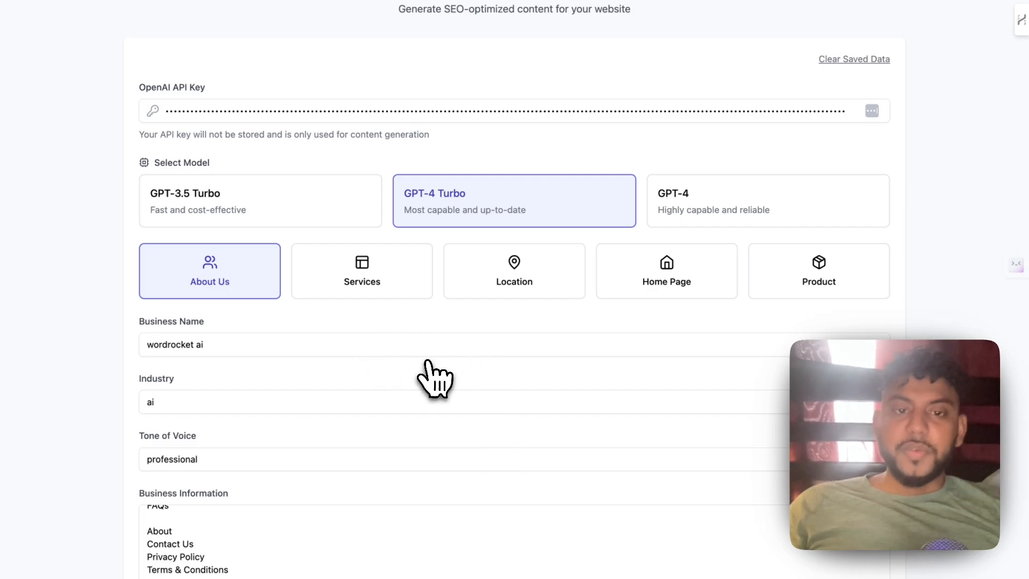
pyautogui.scroll(3)
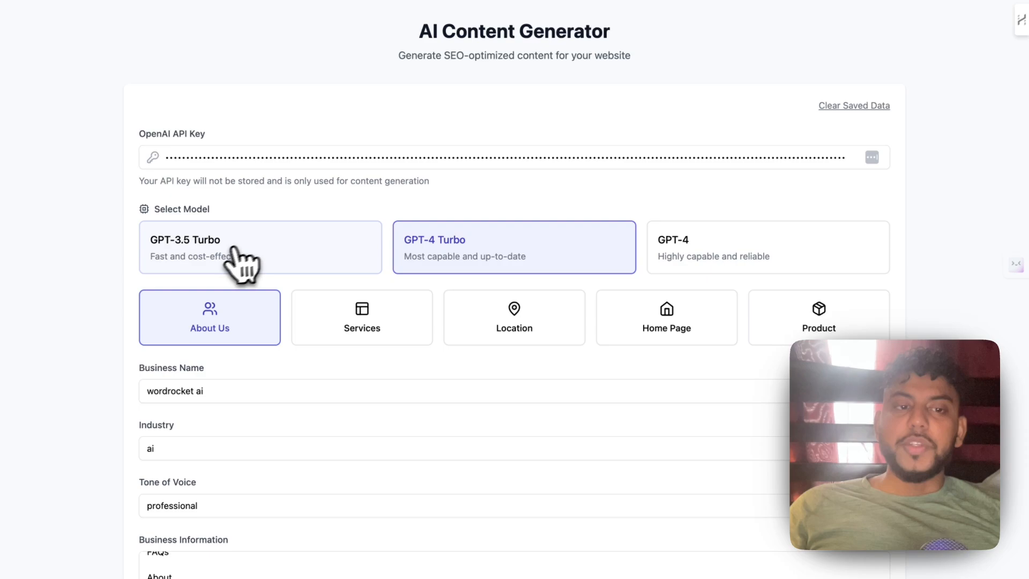
pyautogui.moveTo(499, 266)
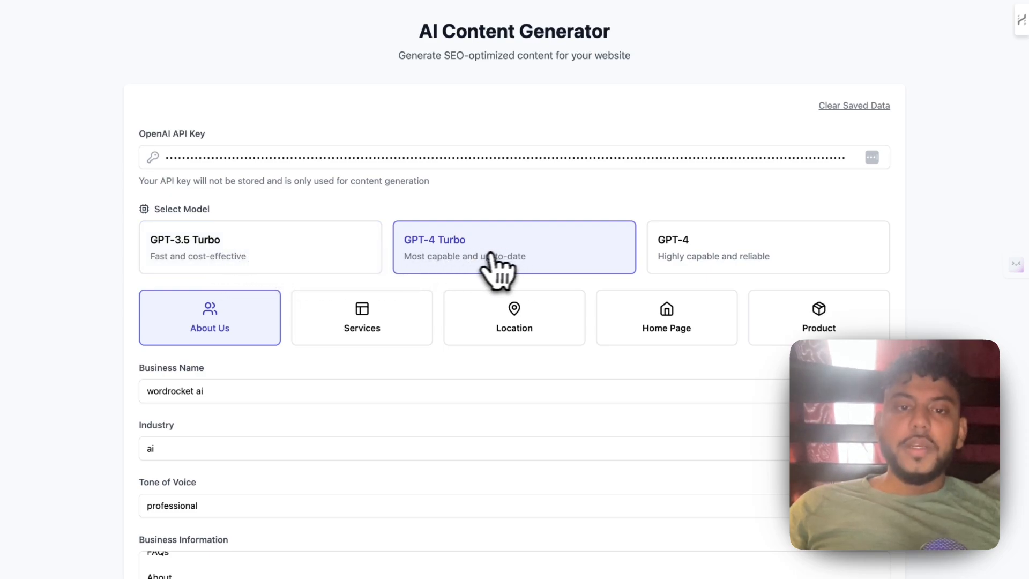
pyautogui.moveTo(711, 266)
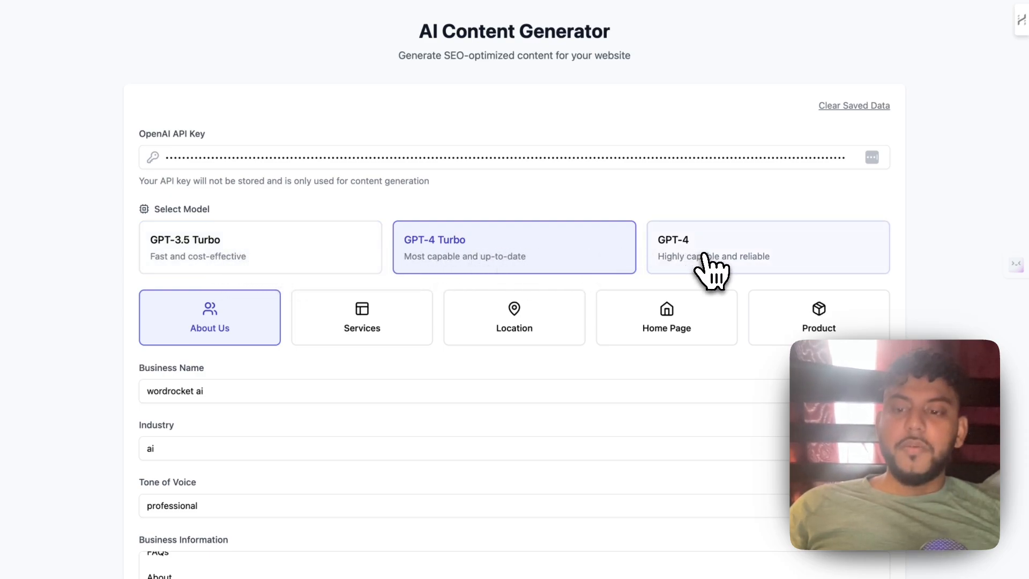
pyautogui.moveTo(477, 269)
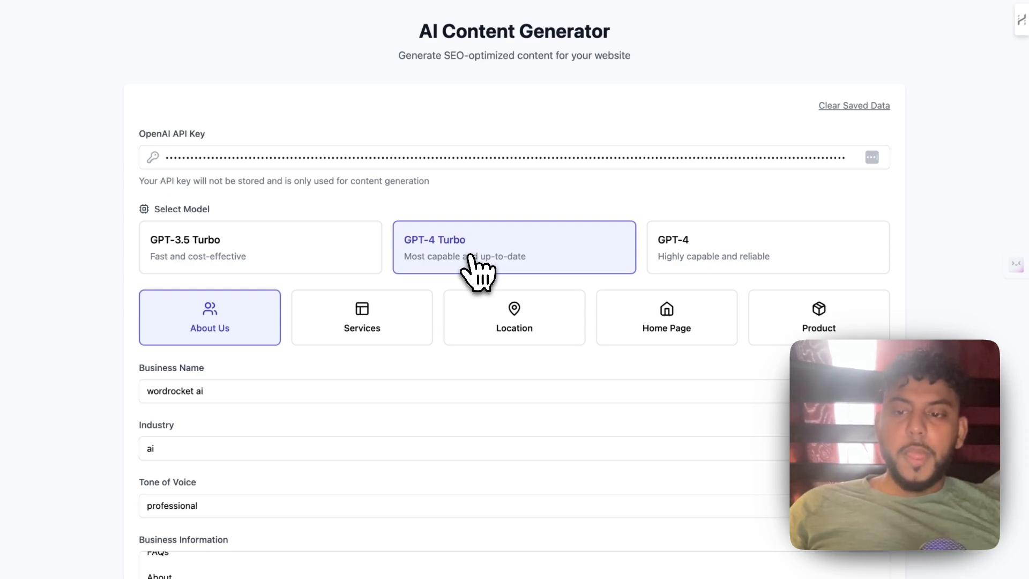
pyautogui.moveTo(514, 317)
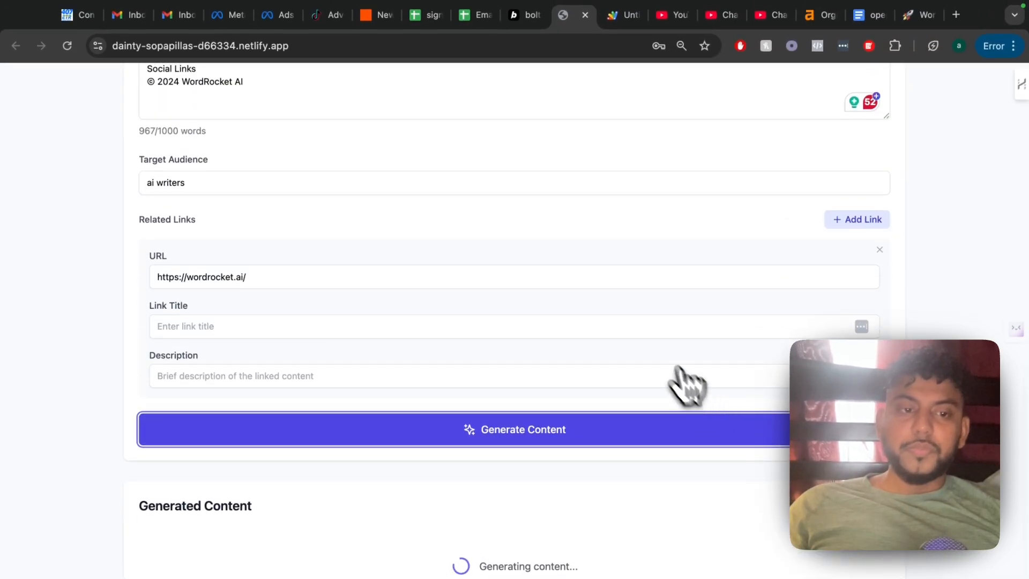
pyautogui.moveTo(653, 349)
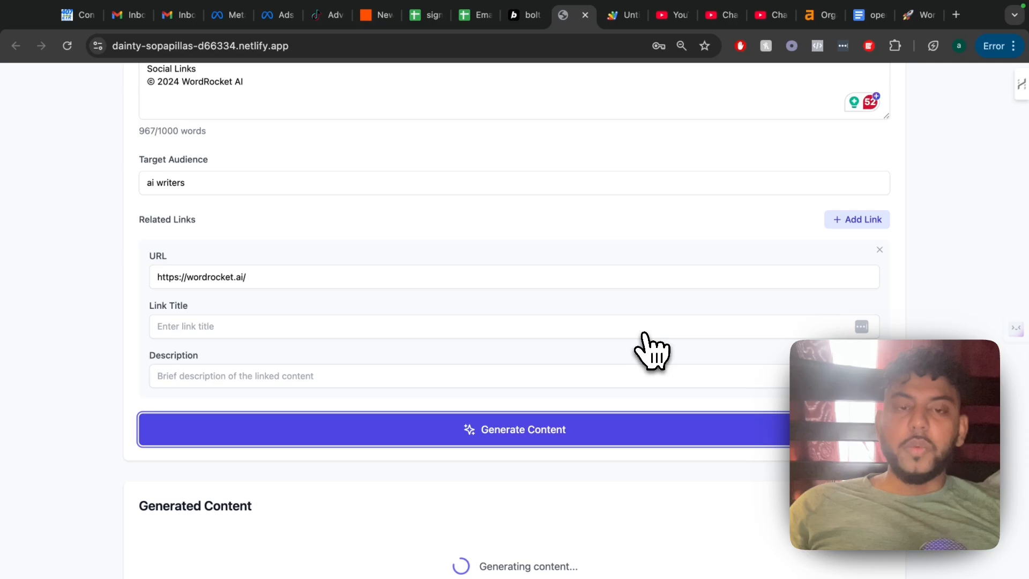
pyautogui.scroll(3)
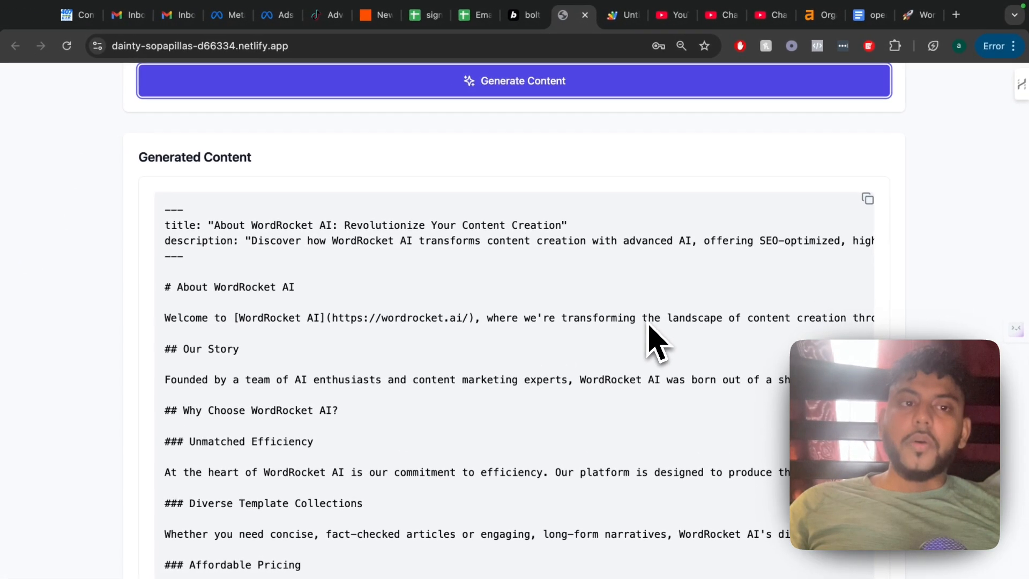
pyautogui.scroll(-3)
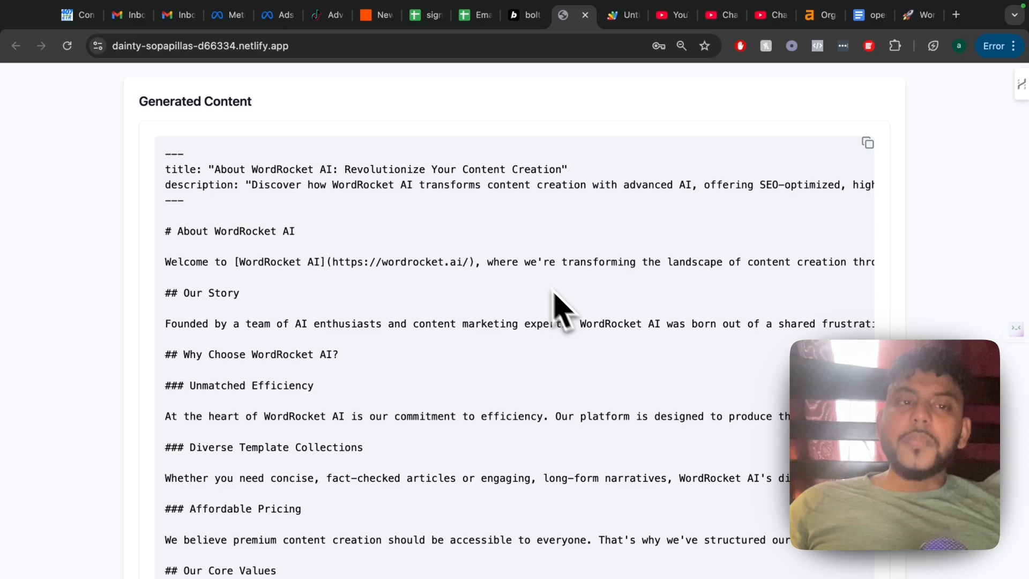
pyautogui.scroll(-3)
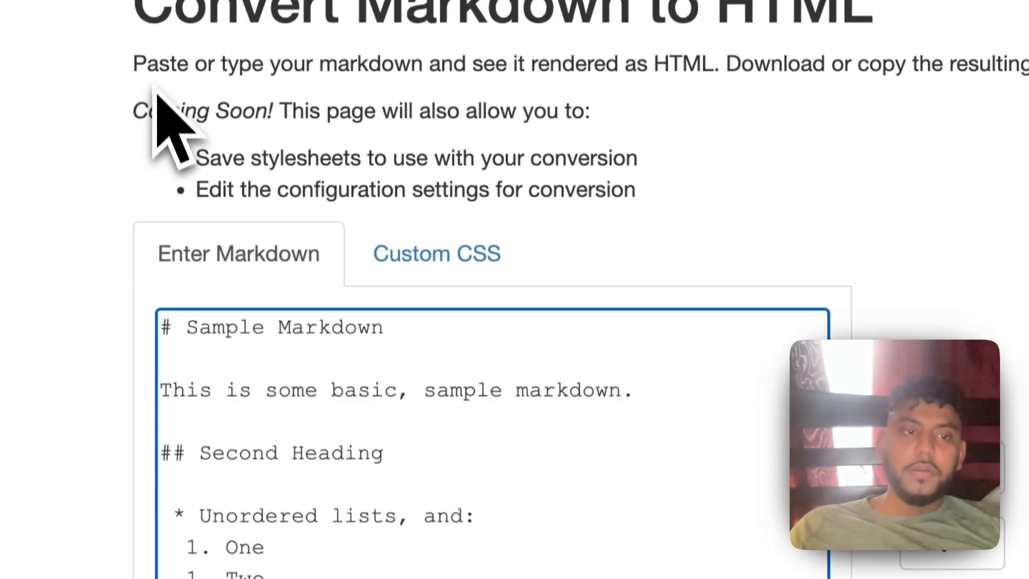
# Step: Replace the sample markdown with the generated About WordRocket AI content
pyautogui.press('ctrl+a')
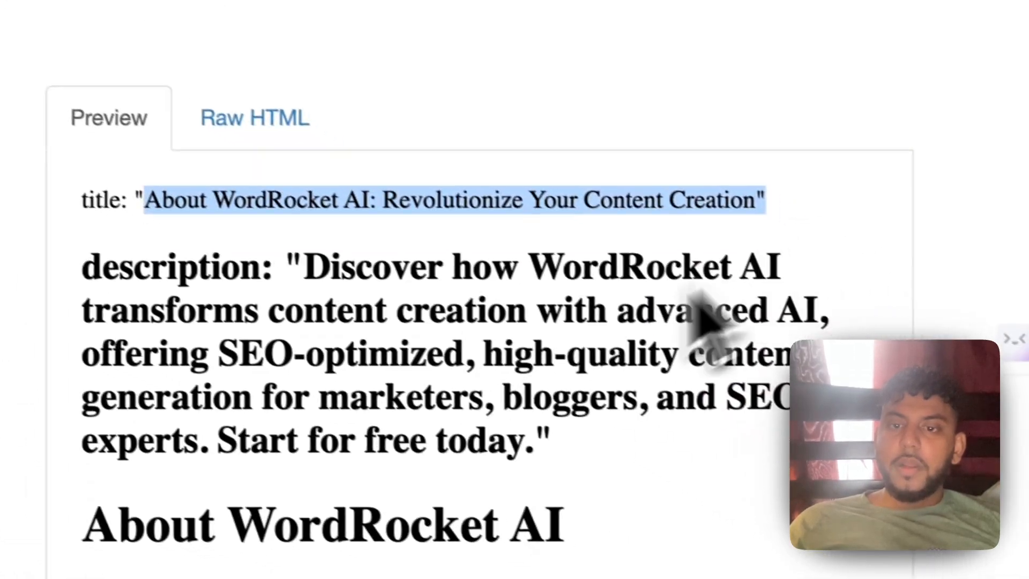
pyautogui.scroll(-3)
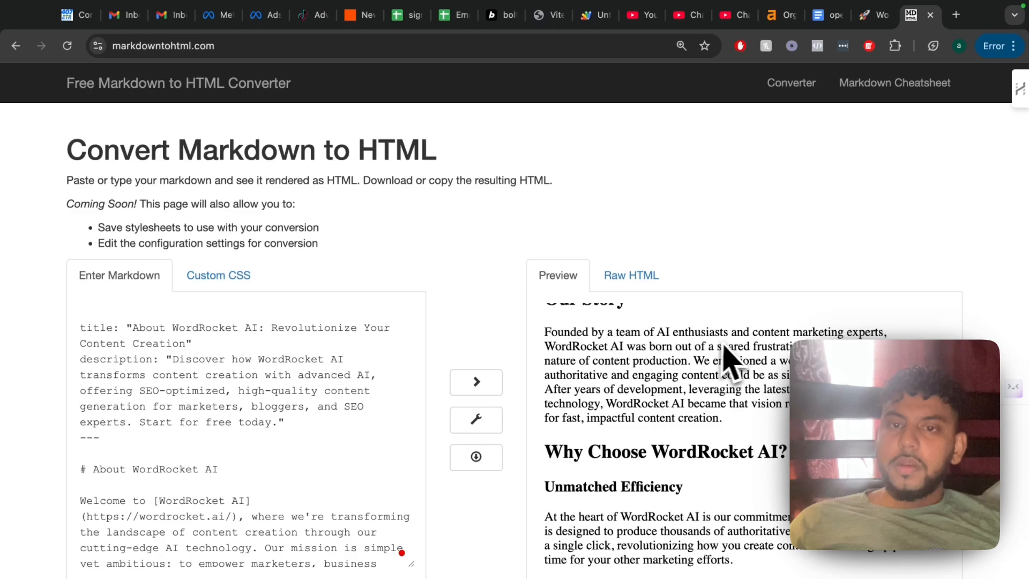
pyautogui.scroll(-3)
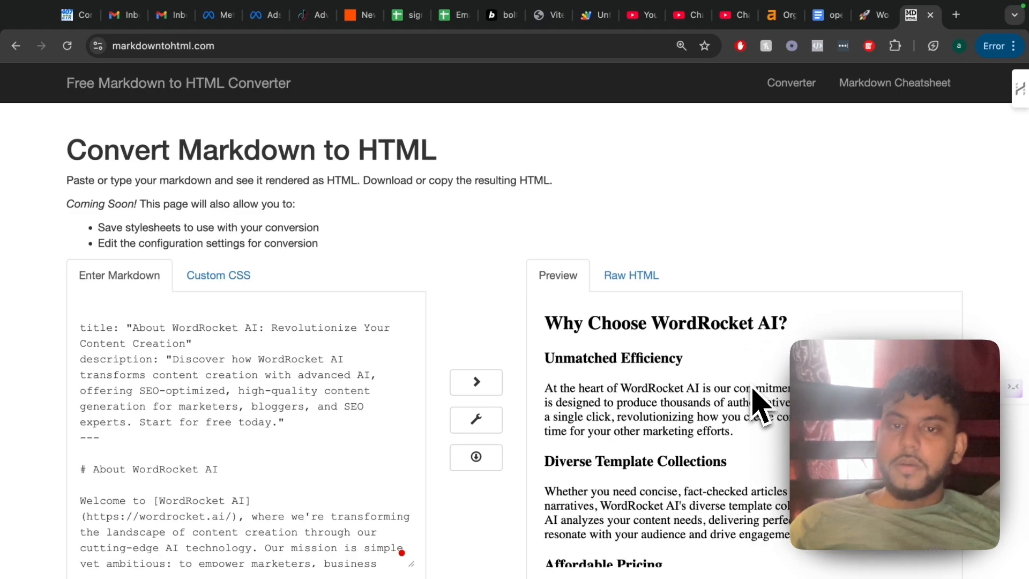
pyautogui.scroll(-3)
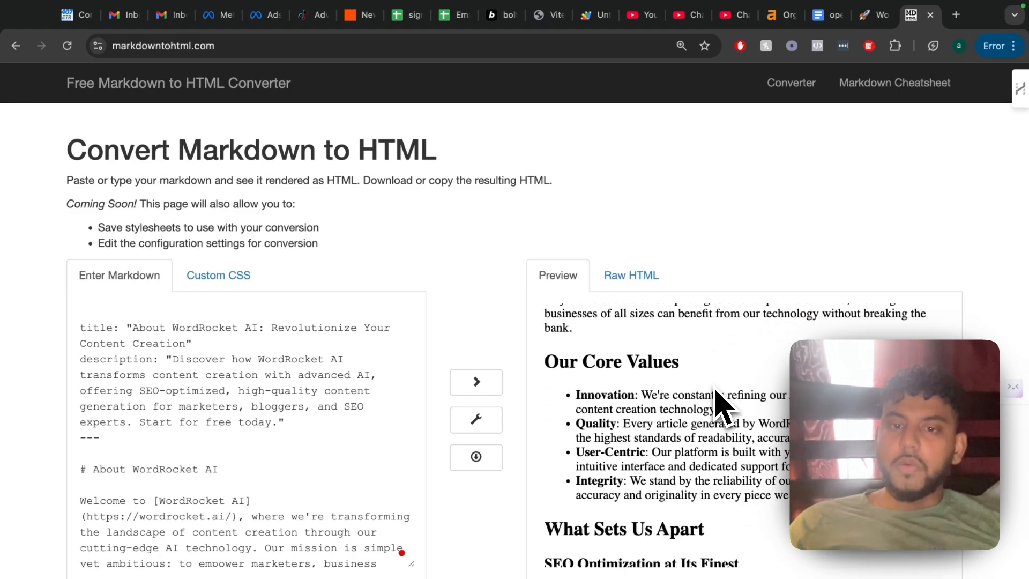
# Step: Review the rendered HTML preview of the About page and dismiss the alert
pyautogui.scroll(-3)
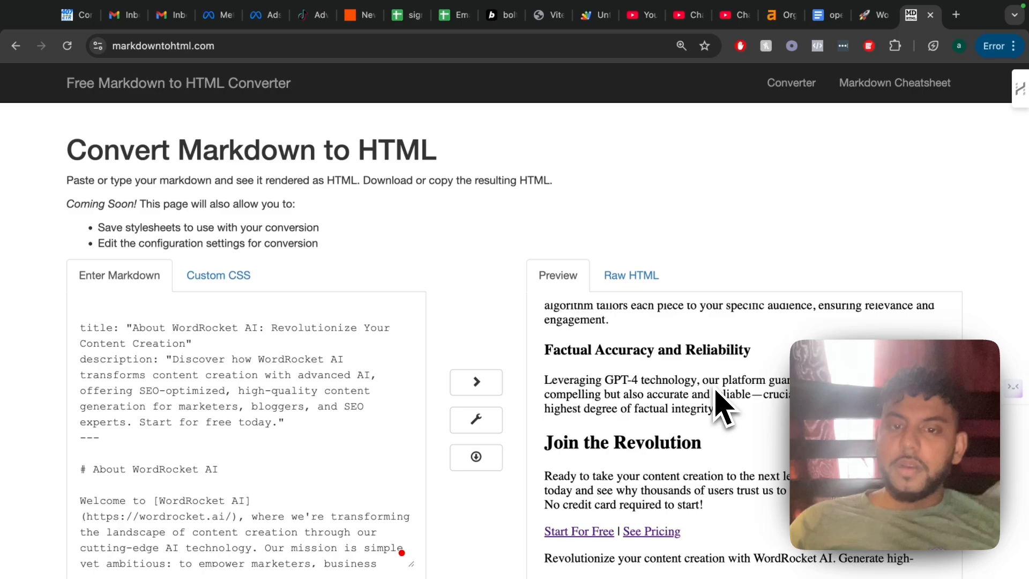
pyautogui.scroll(-3)
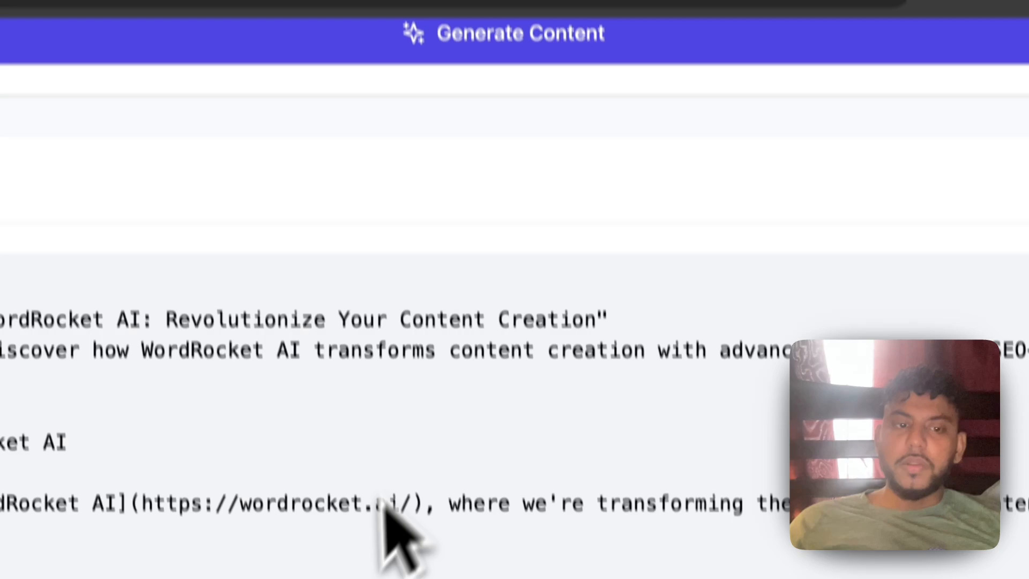
pyautogui.scroll(-3)
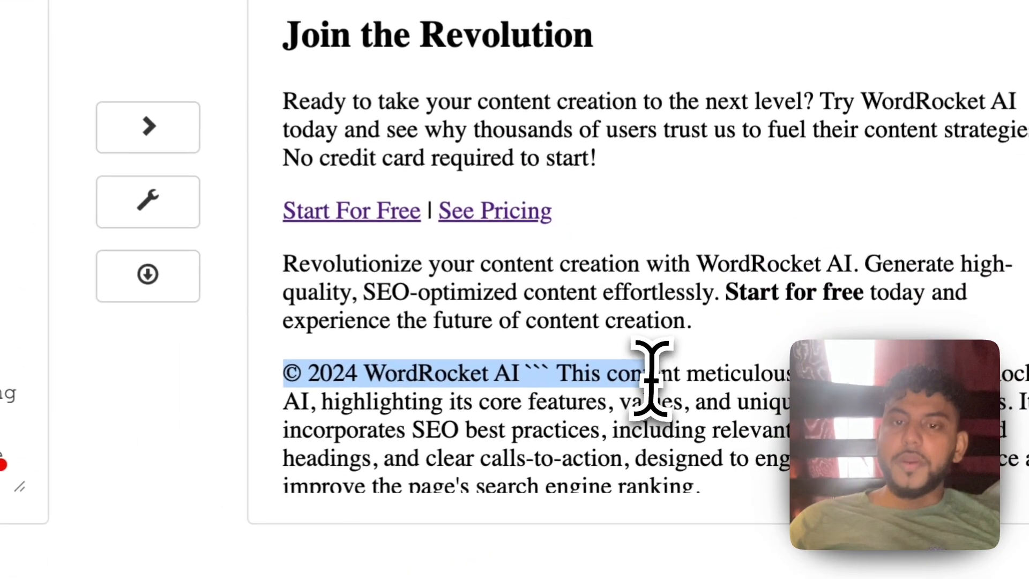
pyautogui.scroll(3)
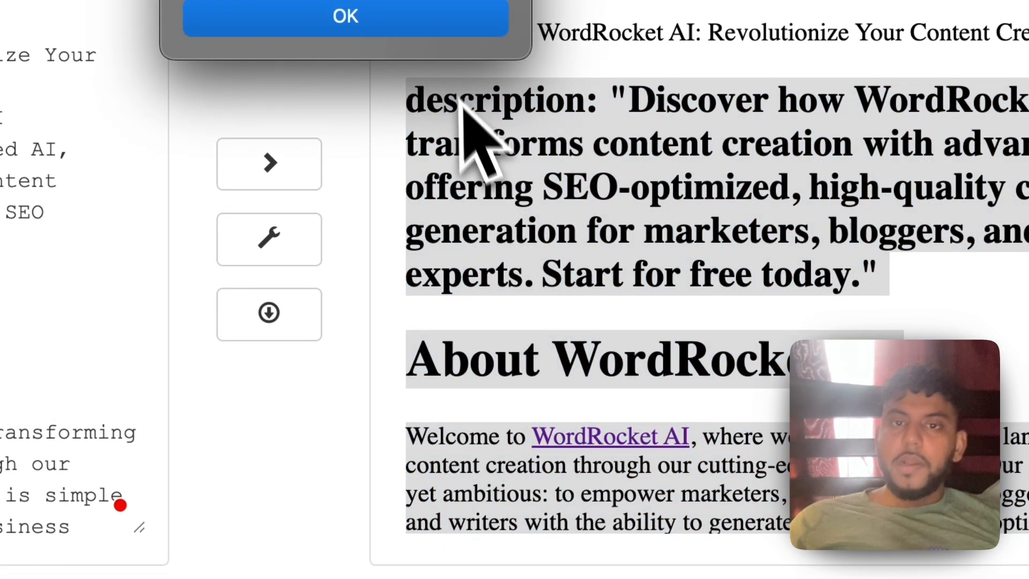
pyautogui.click(344, 16)
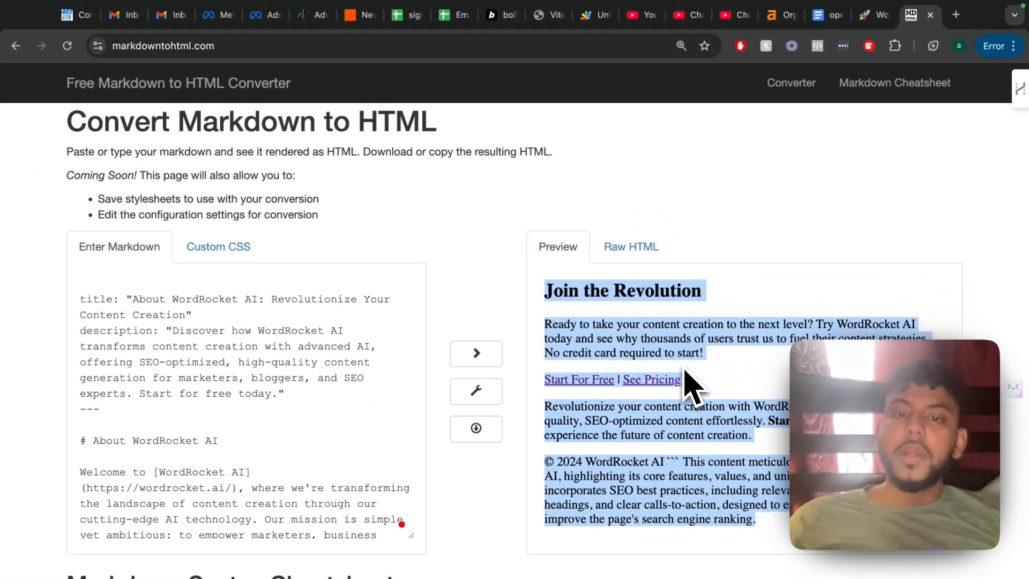
pyautogui.moveTo(711, 118)
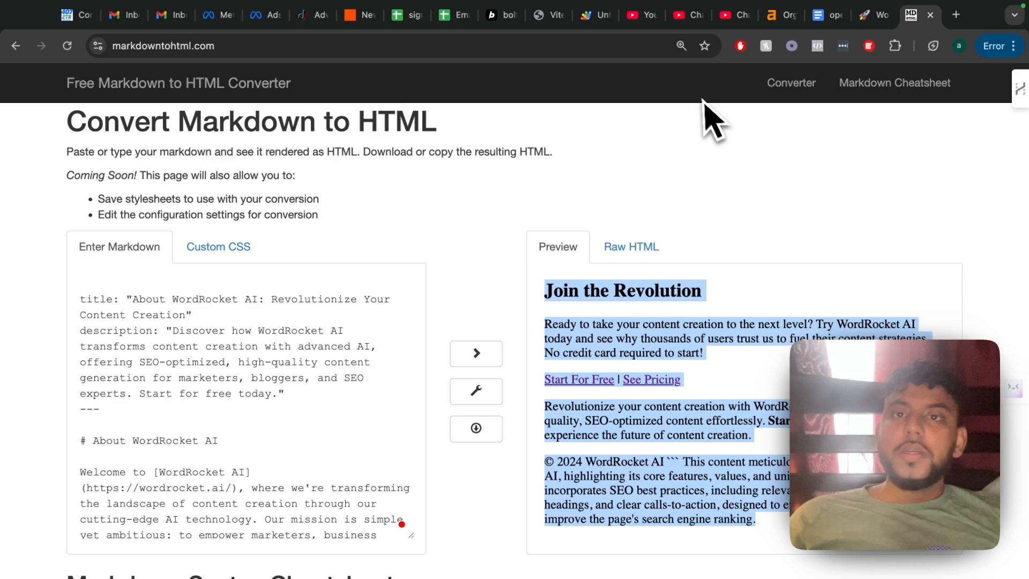
pyautogui.moveTo(561, 52)
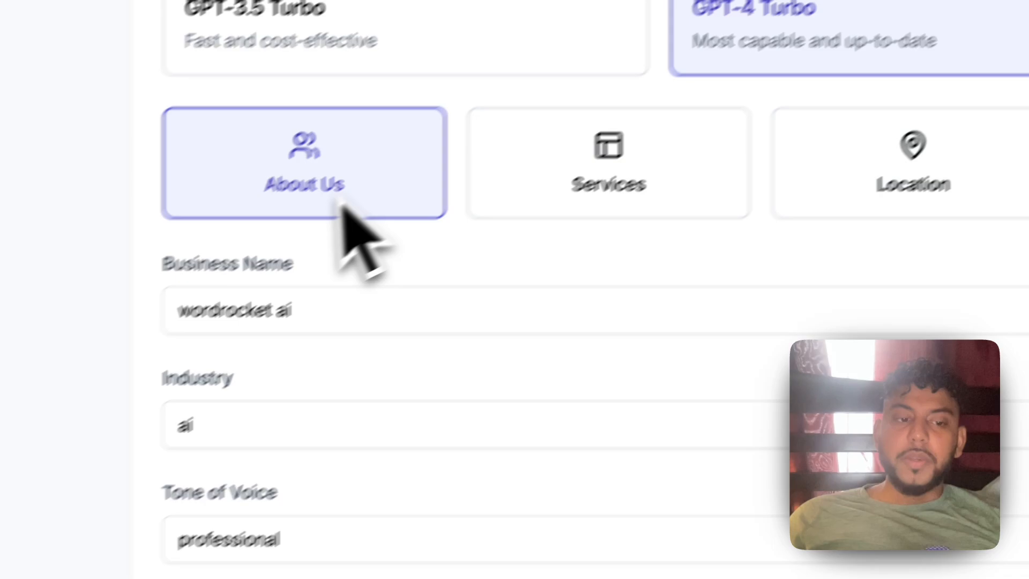
# Step: Switch to Services and describe the service as 'seo template that writes and ranks article'
pyautogui.click(608, 163)
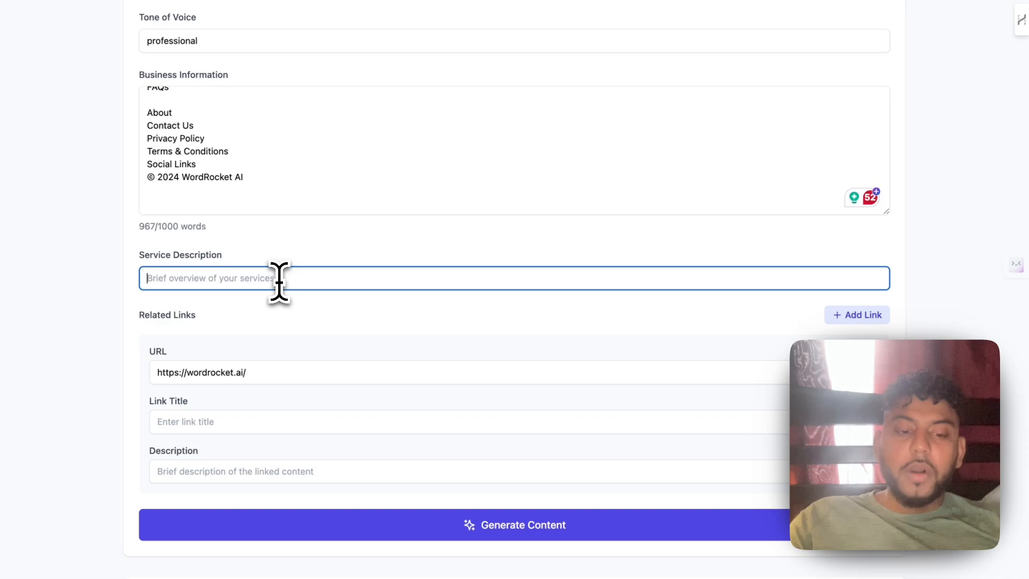
pyautogui.write('seo')
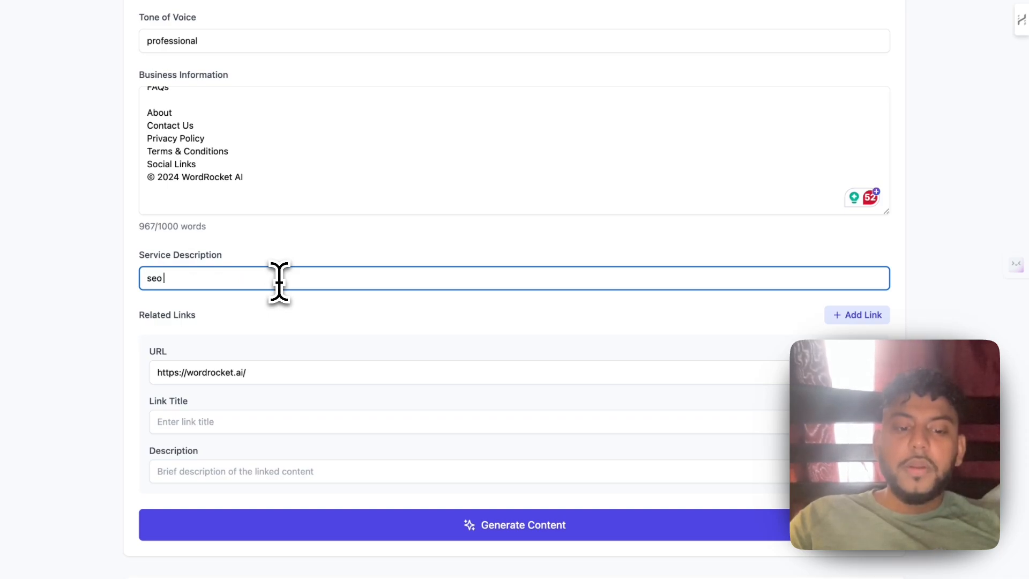
pyautogui.write('template')
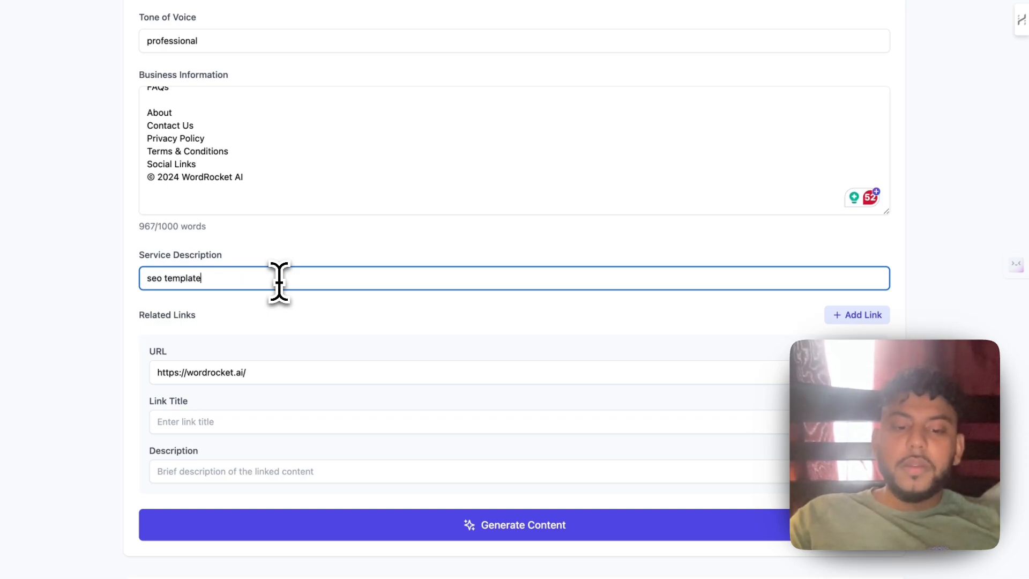
pyautogui.write('that write')
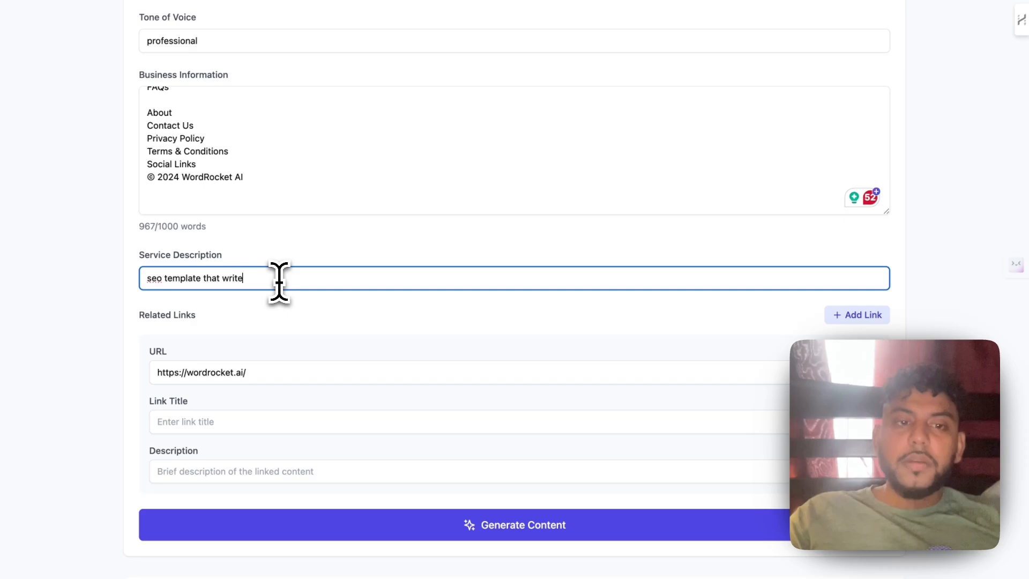
pyautogui.write('s and ranks article')
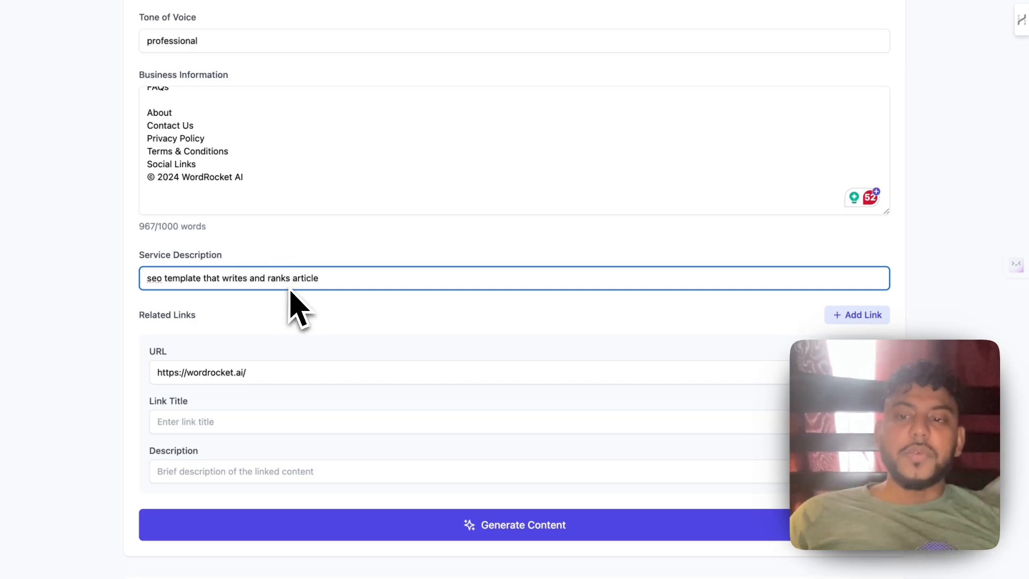
pyautogui.scroll(-3)
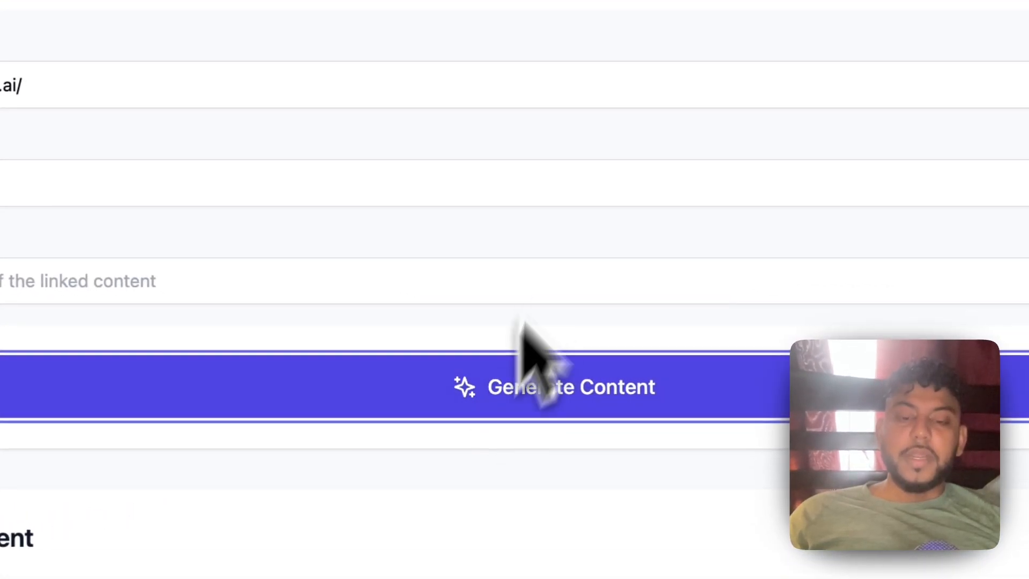
pyautogui.moveTo(587, 216)
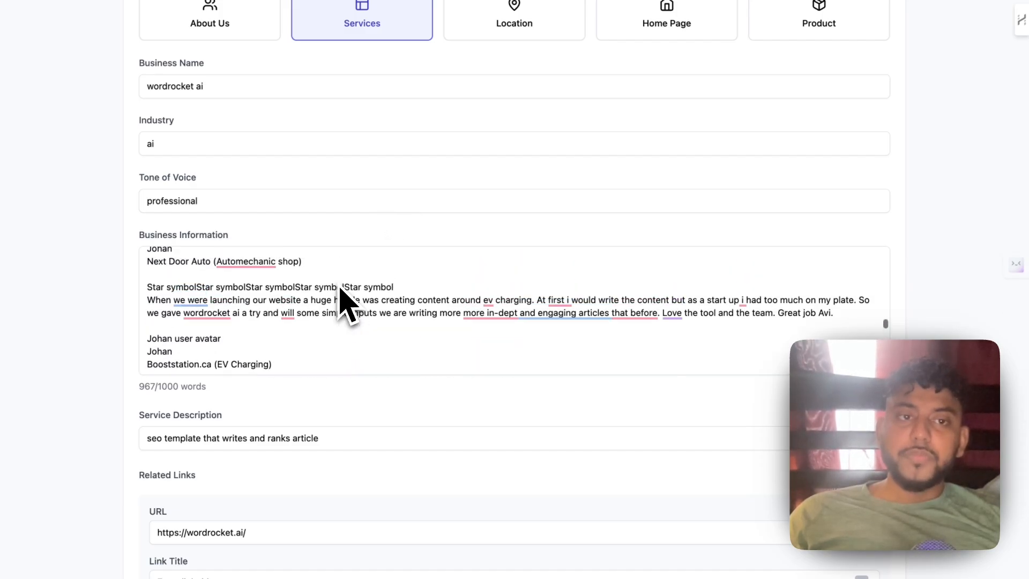
# Step: Scroll to the Generated Content panel to view the Services page markdown for WordRocket AI
pyautogui.scroll(3)
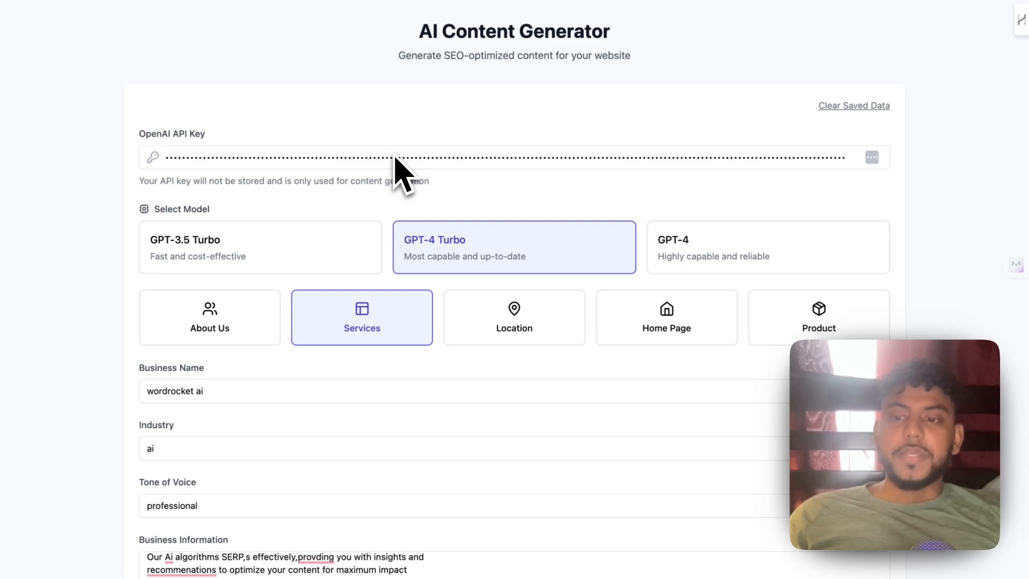
pyautogui.scroll(-3)
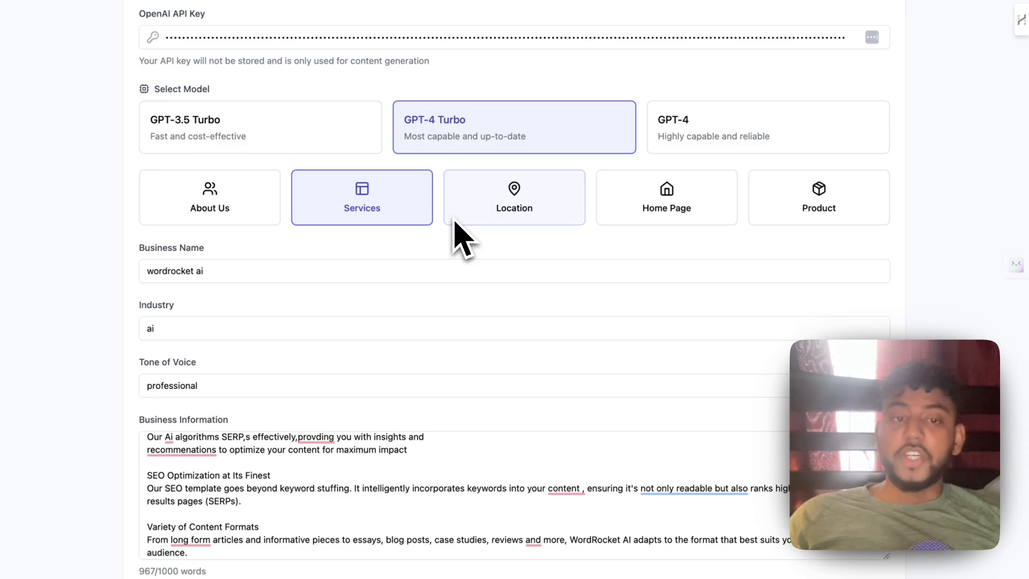
pyautogui.scroll(-3)
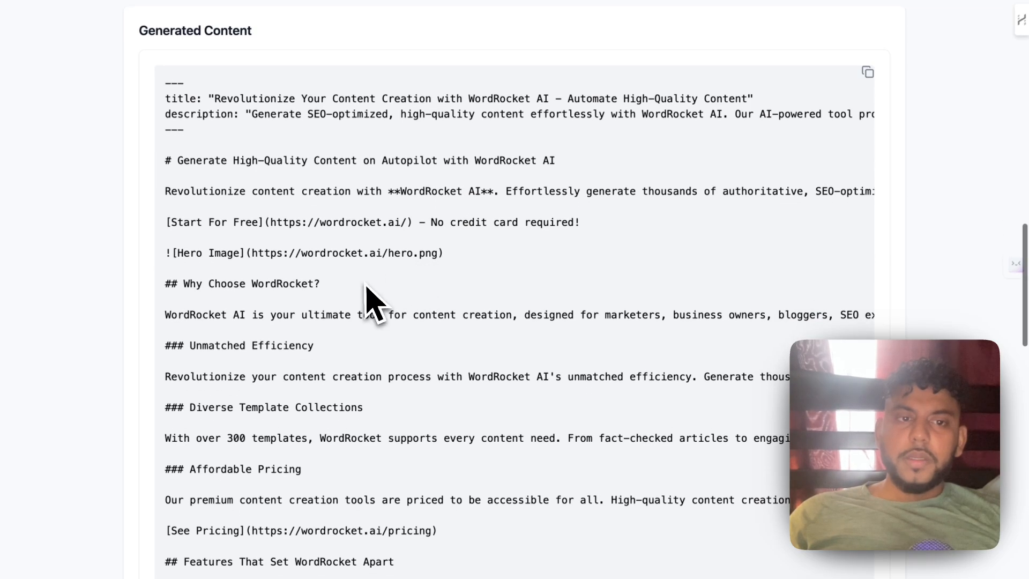
pyautogui.scroll(-3)
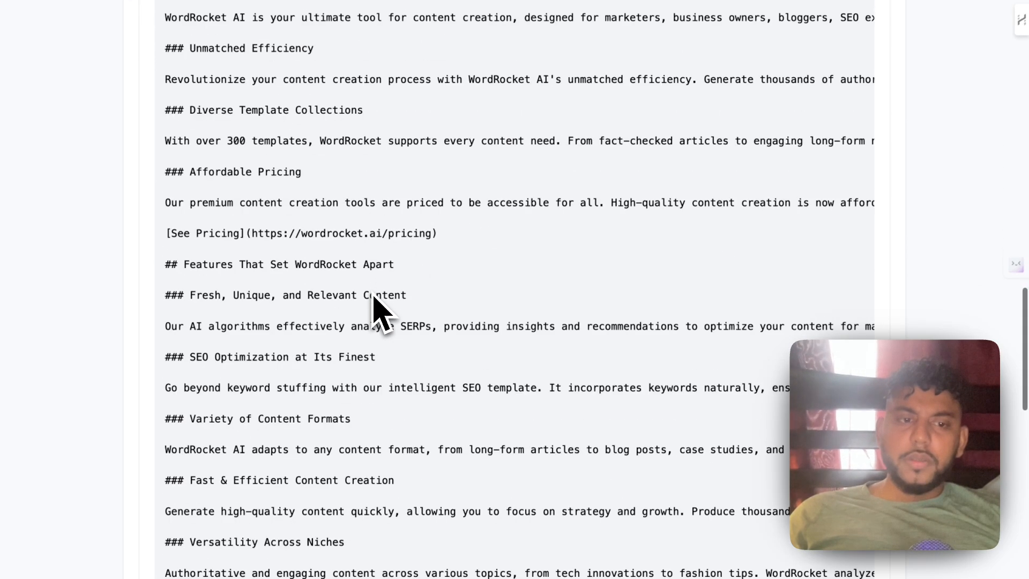
pyautogui.scroll(-3)
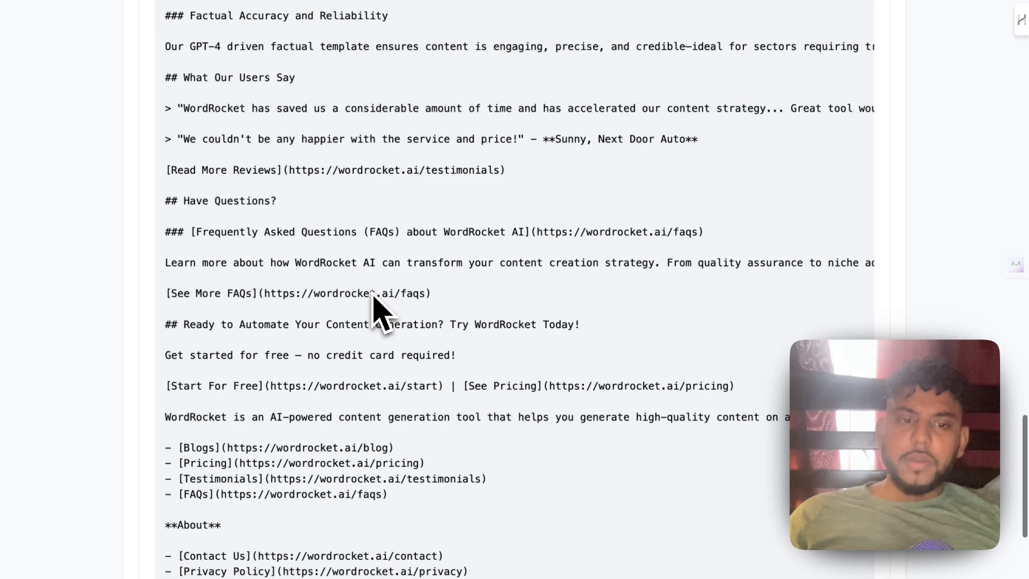
pyautogui.scroll(-3)
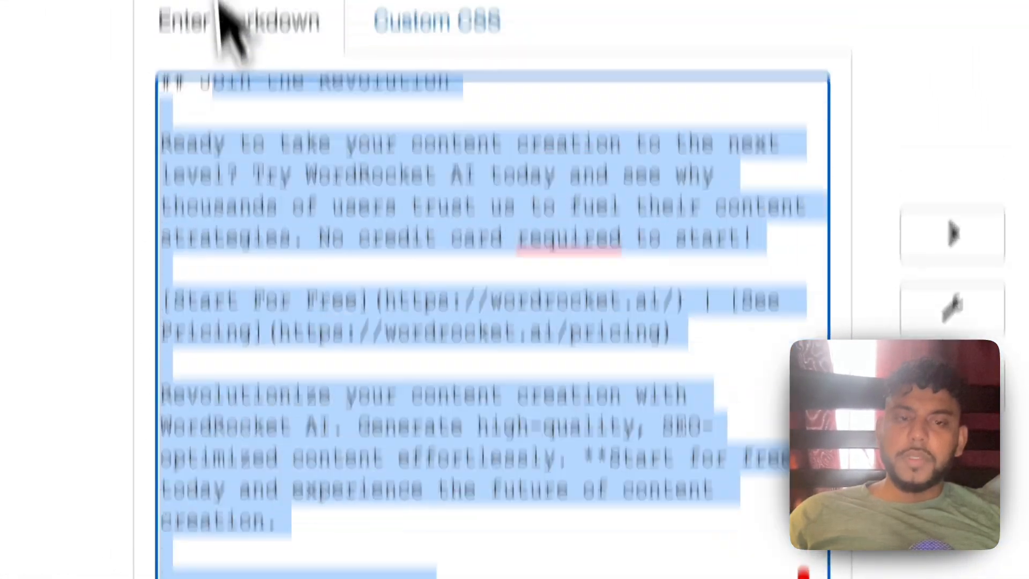
# Step: Swap the old markdown for the Services page content and start reading its rendered preview
pyautogui.press('delete')
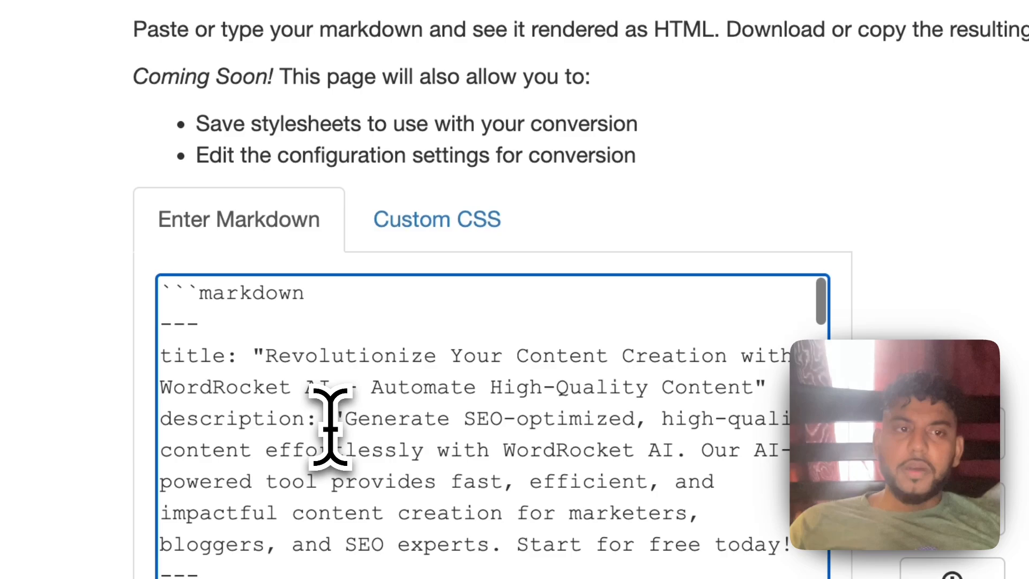
pyautogui.scroll(3)
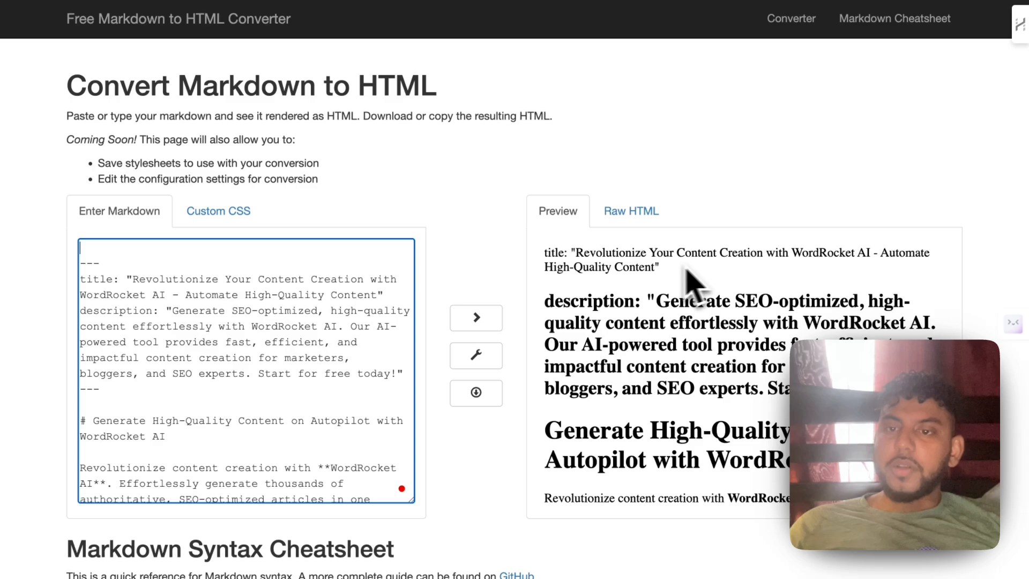
pyautogui.scroll(-3)
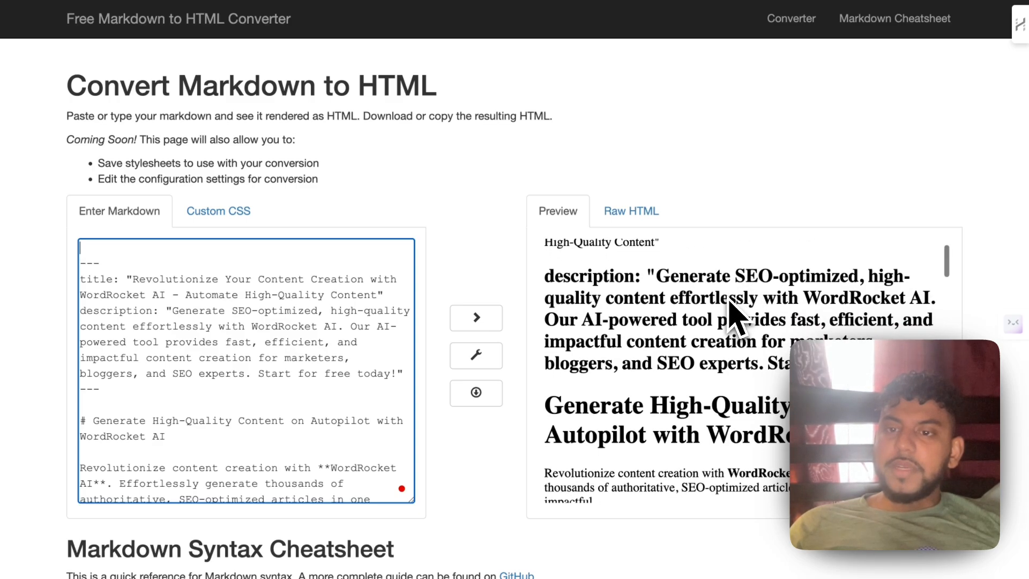
pyautogui.scroll(-3)
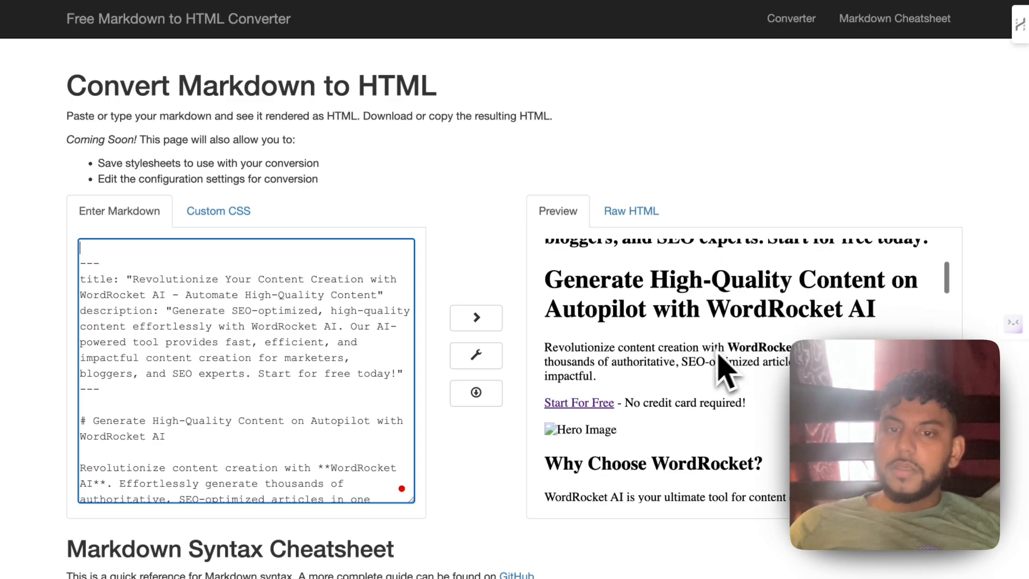
pyautogui.scroll(-3)
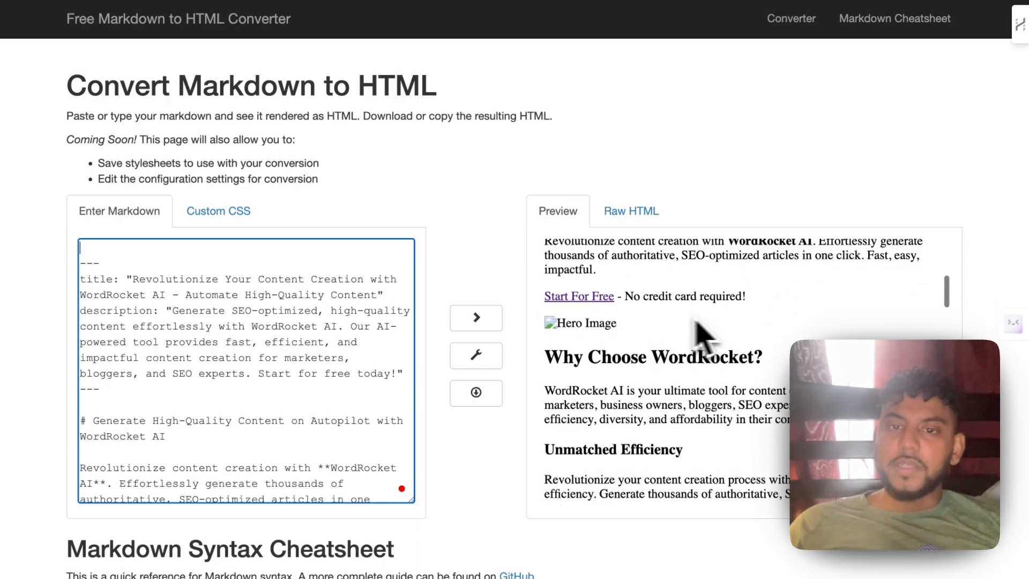
pyautogui.scroll(-3)
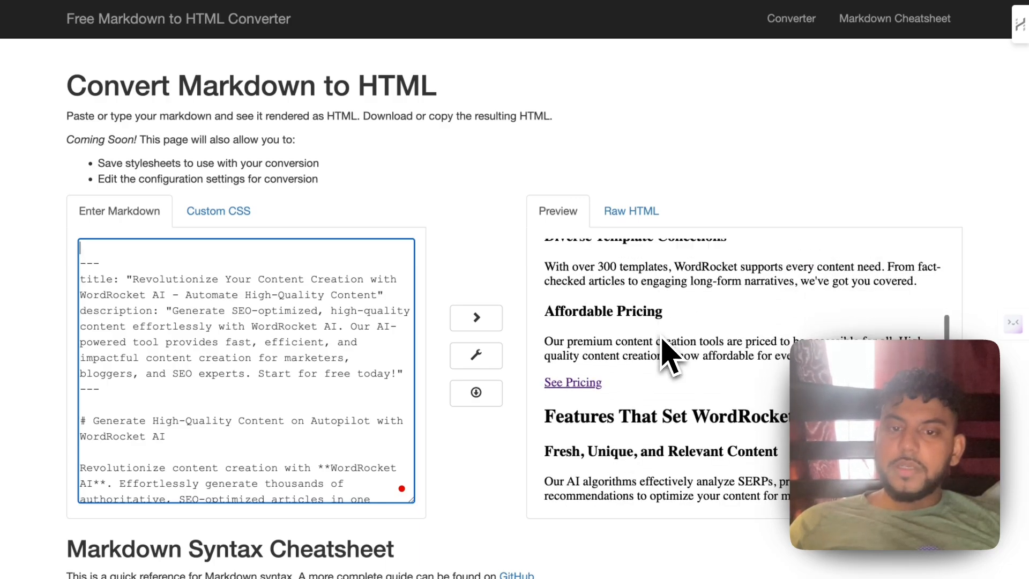
pyautogui.scroll(-3)
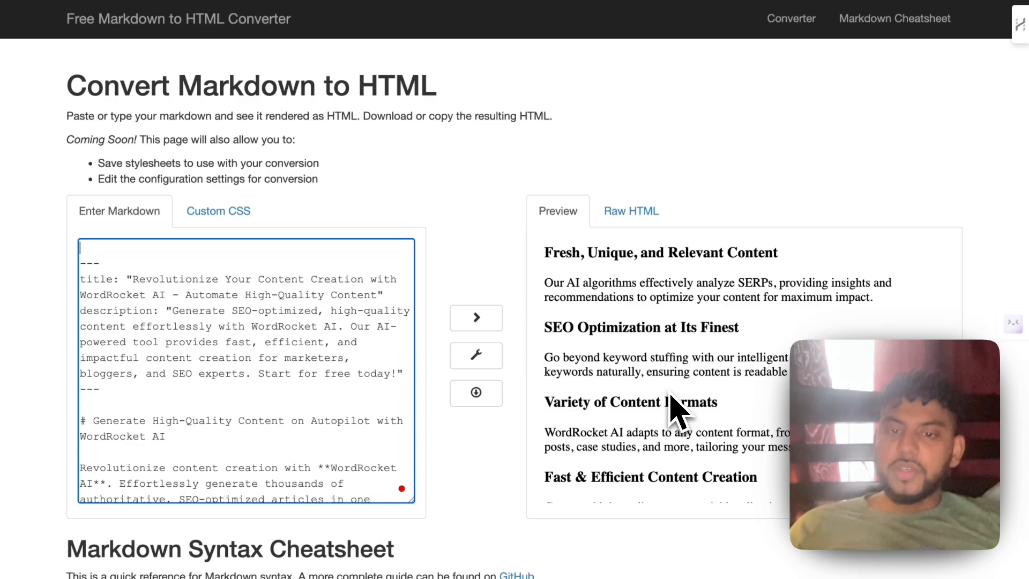
# Step: Read the rest of the Services preview down to its footer and return to the generator form
pyautogui.scroll(-3)
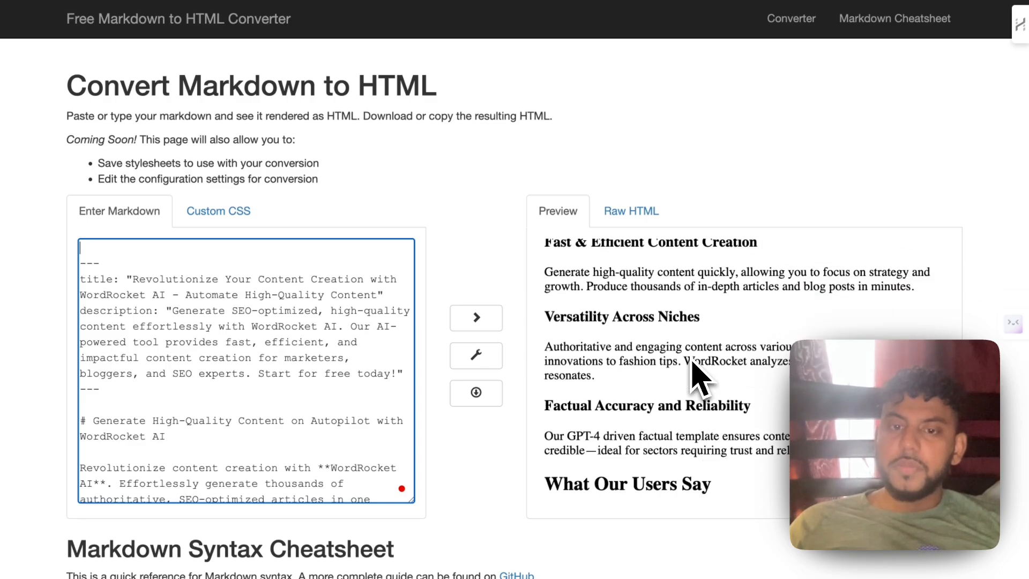
pyautogui.scroll(-3)
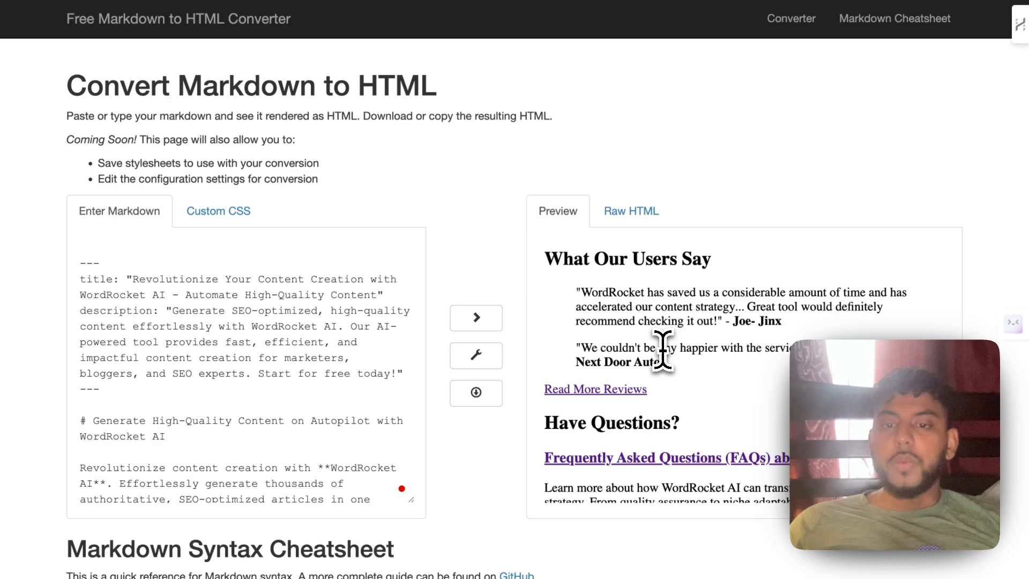
pyautogui.scroll(-3)
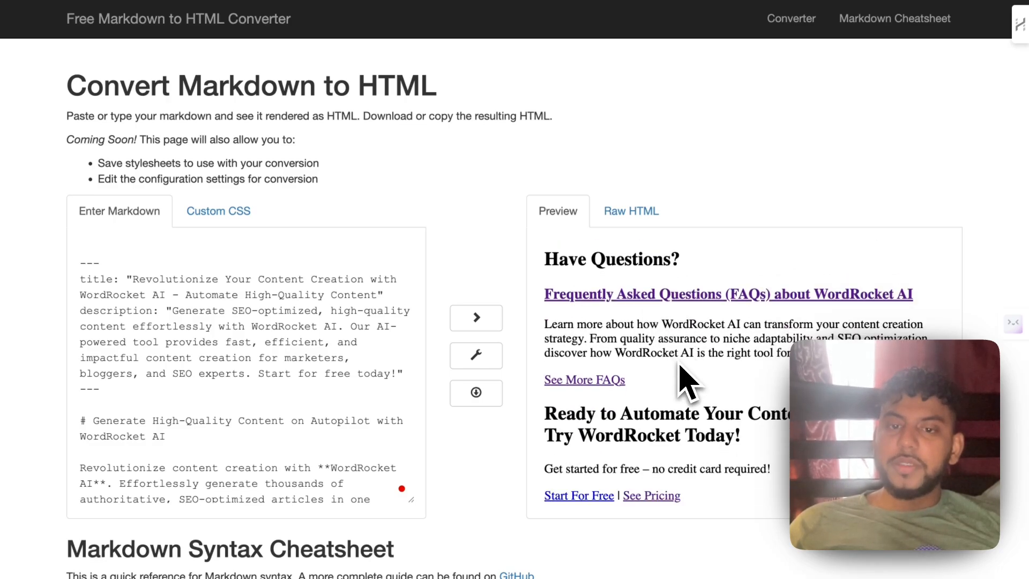
pyautogui.scroll(-3)
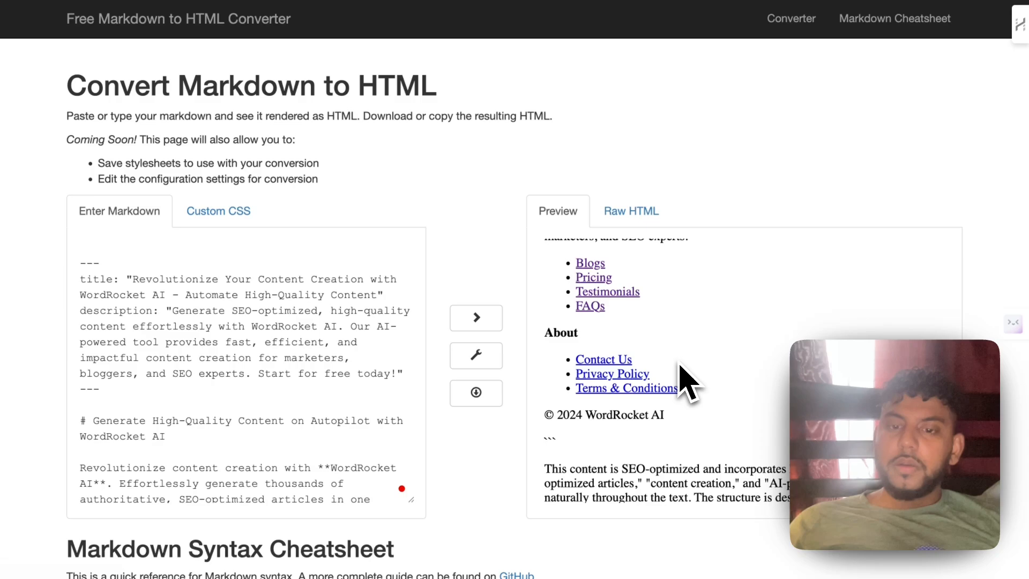
pyautogui.rightClick(669, 374)
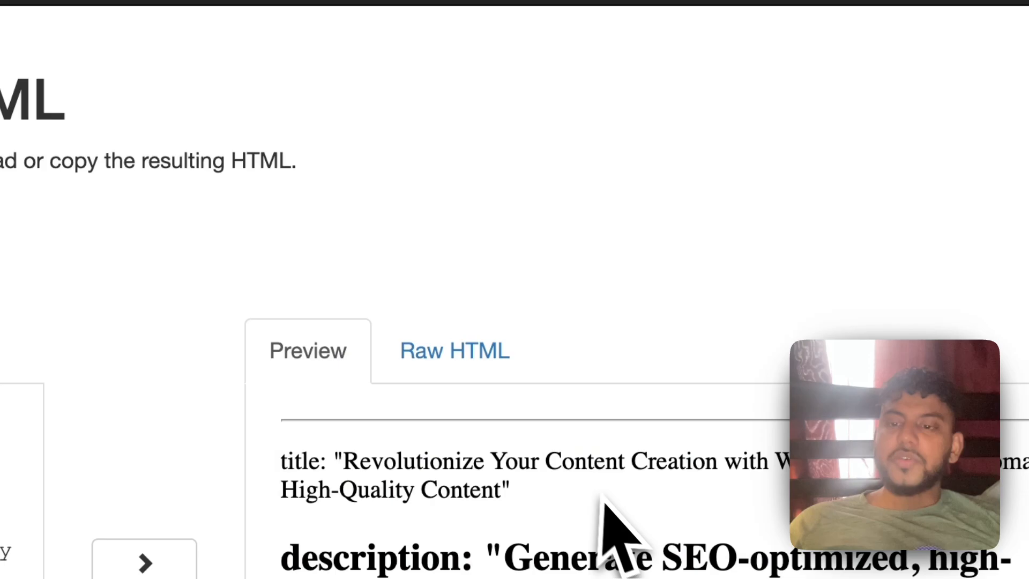
pyautogui.scroll(-3)
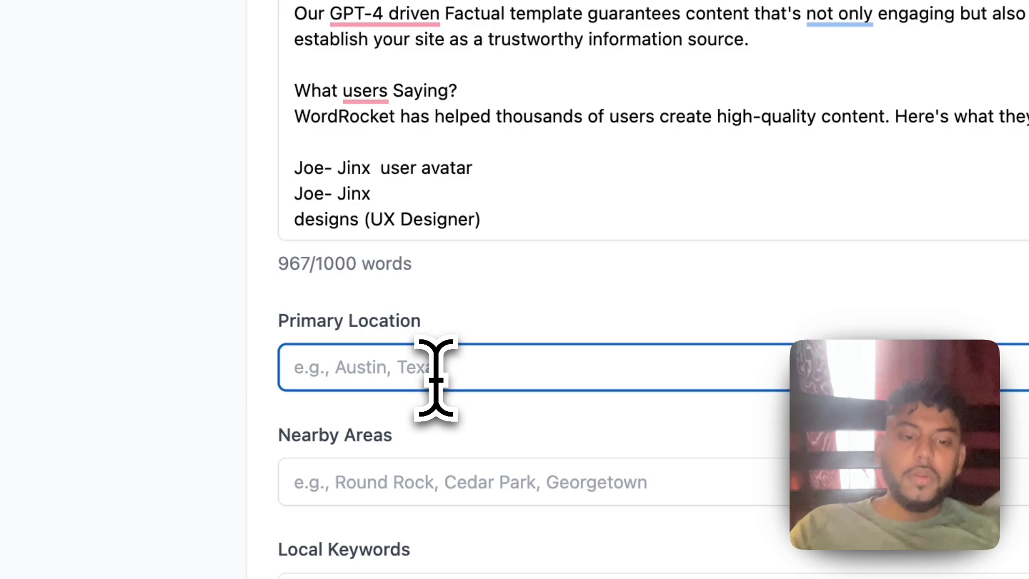
# Step: Enter 'ai copywriting toronto' as the Primary Location on the Location page form
pyautogui.write('ai Toronto')
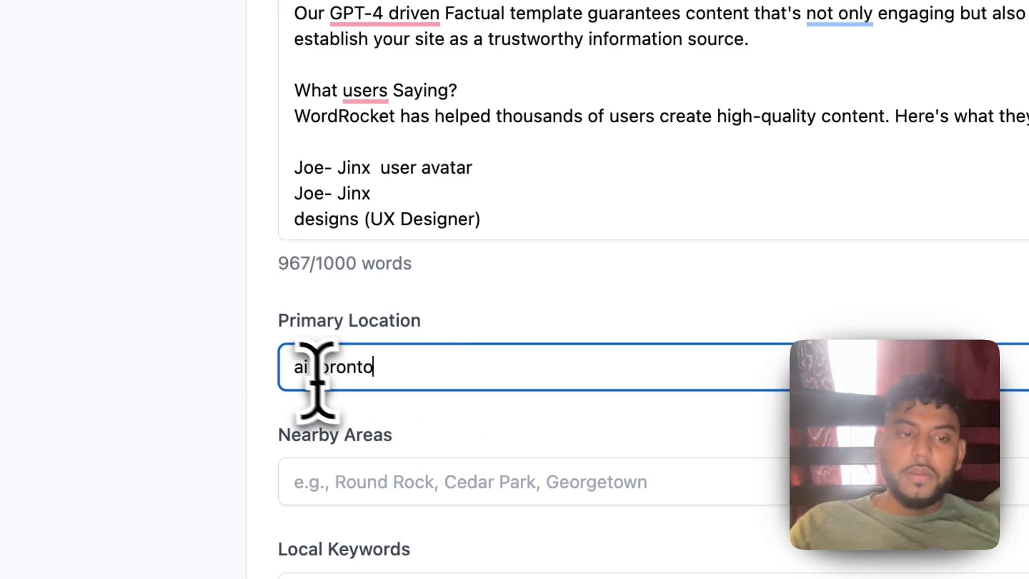
pyautogui.write('copywriting')
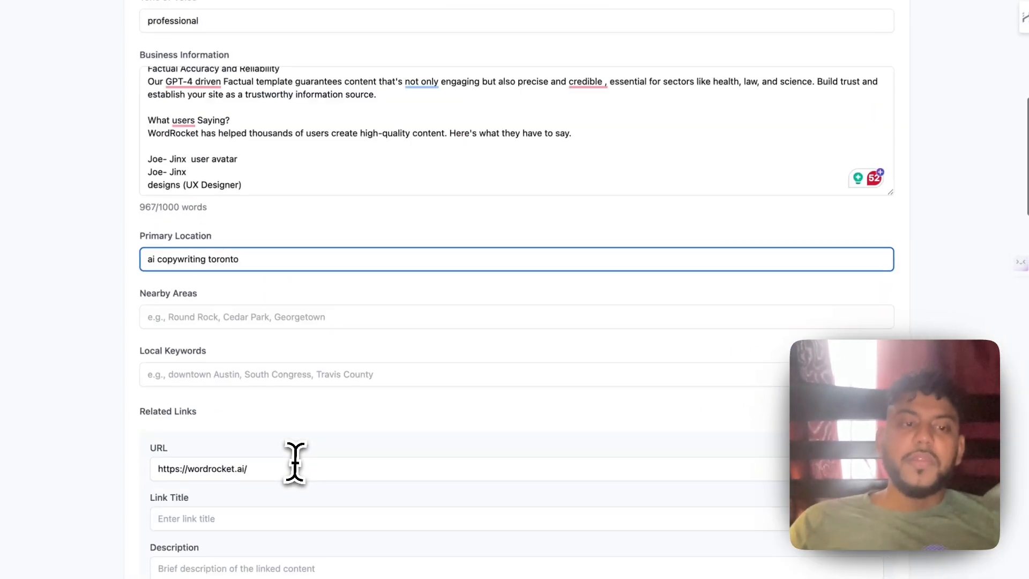
pyautogui.scroll(-3)
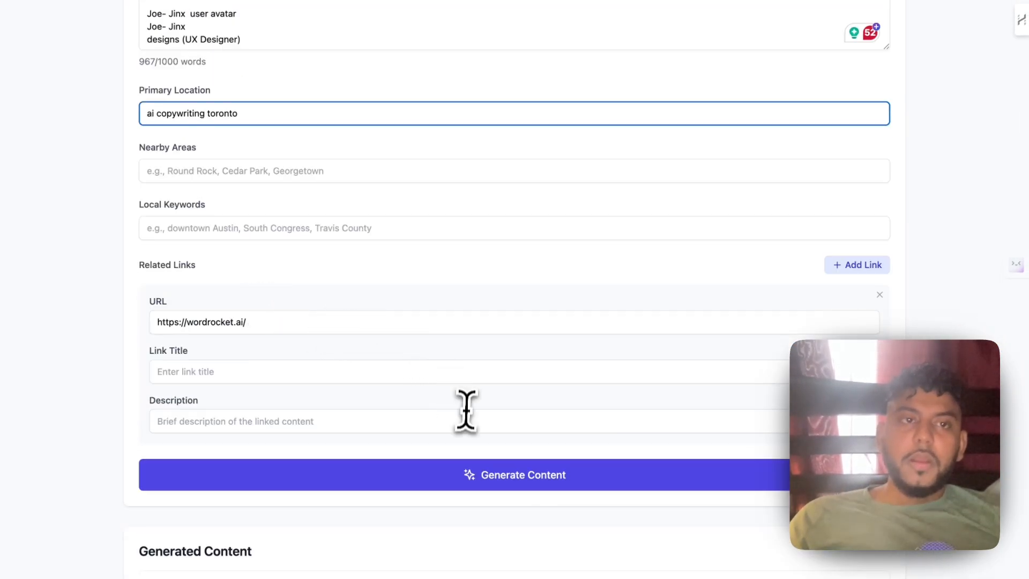
pyautogui.scroll(3)
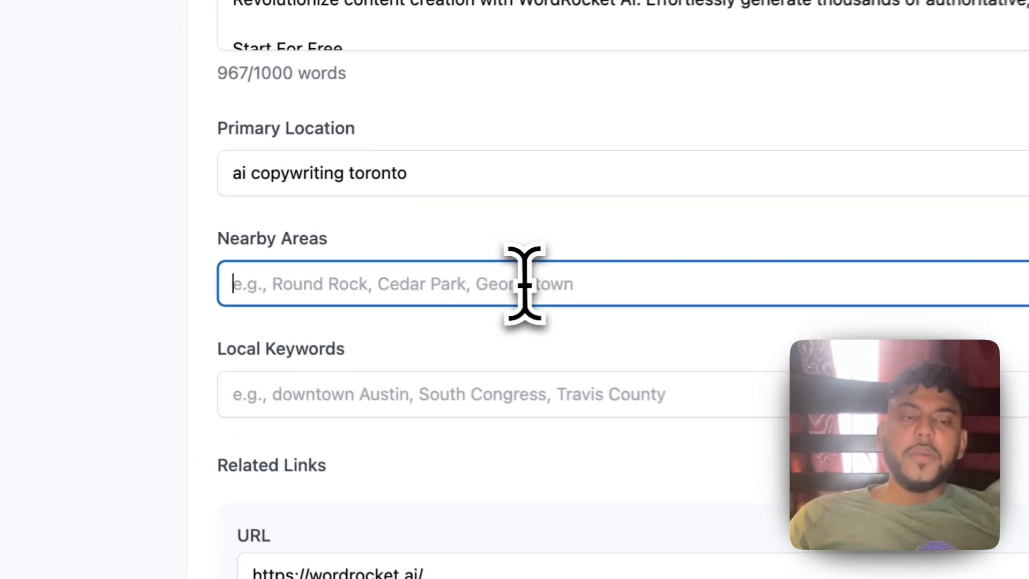
# Step: Add Toronto local keywords ('ai toro…') and bring the Generate Content button into view
pyautogui.click(459, 399)
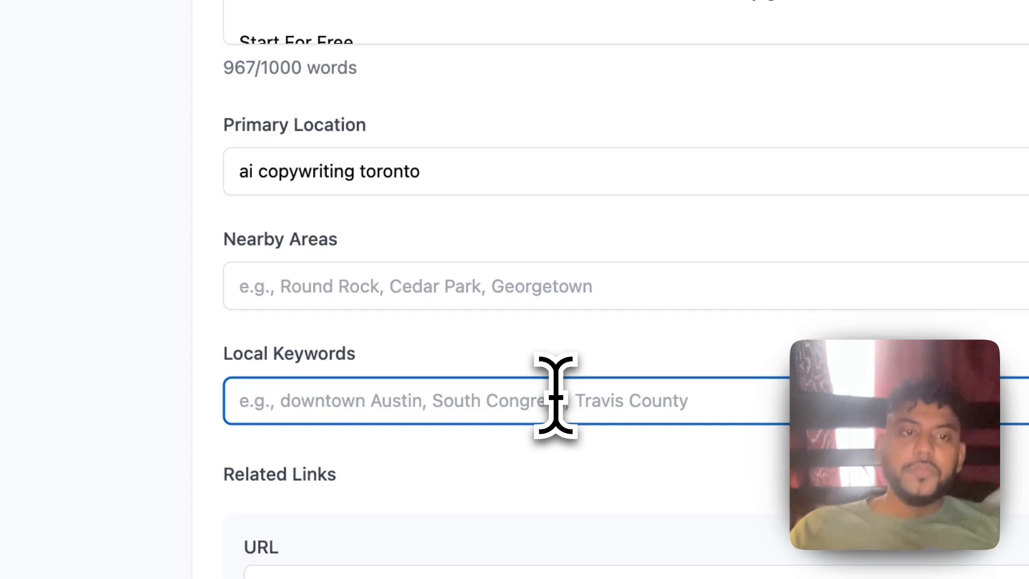
pyautogui.write('ai toro')
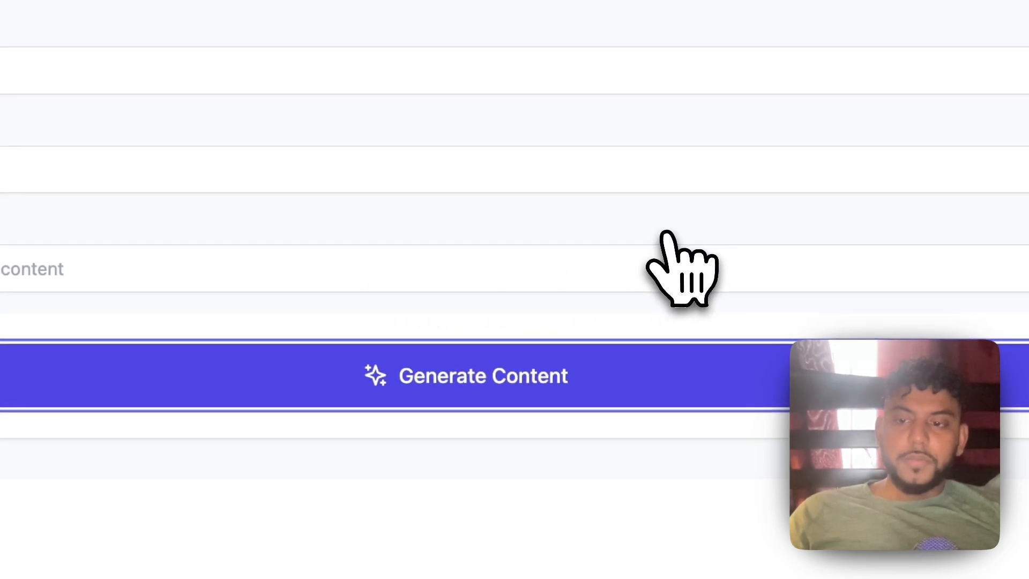
pyautogui.scroll(3)
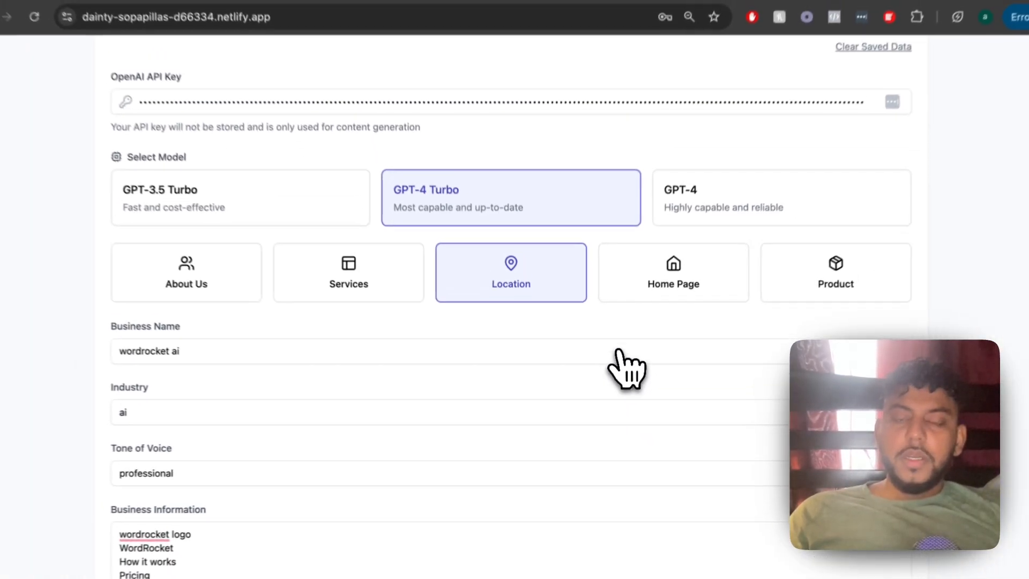
pyautogui.scroll(3)
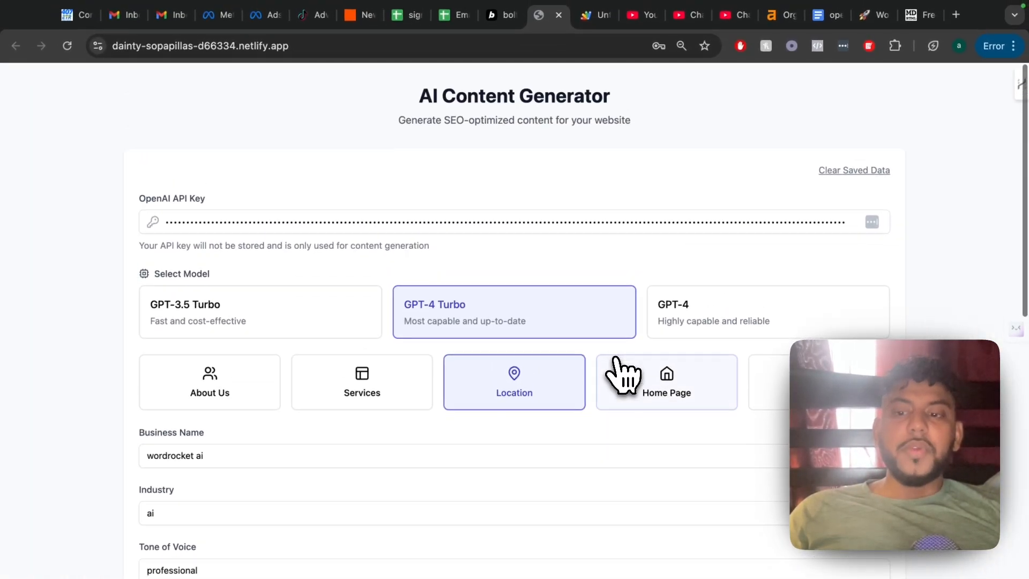
pyautogui.moveTo(472, 191)
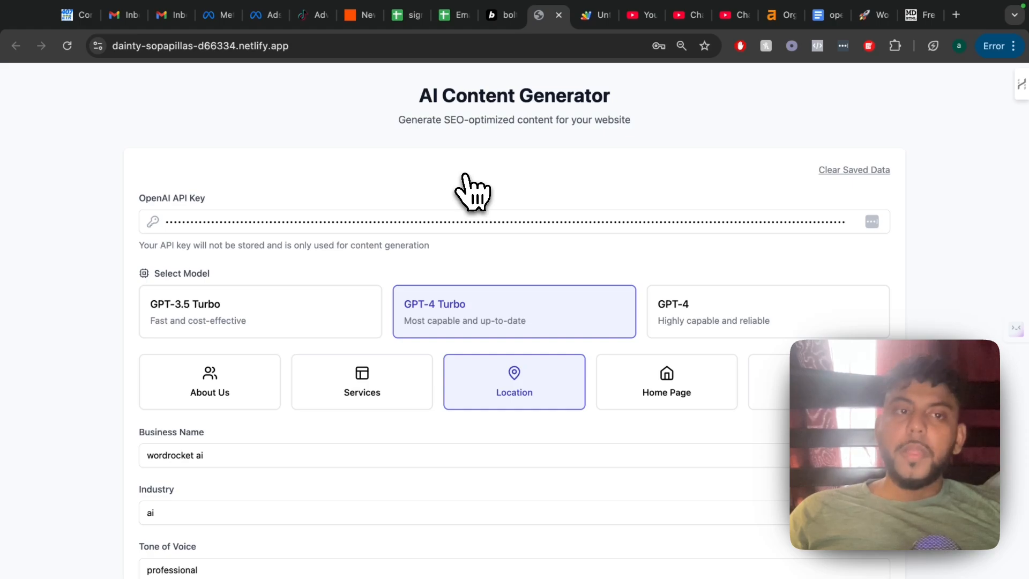
pyautogui.moveTo(344, 250)
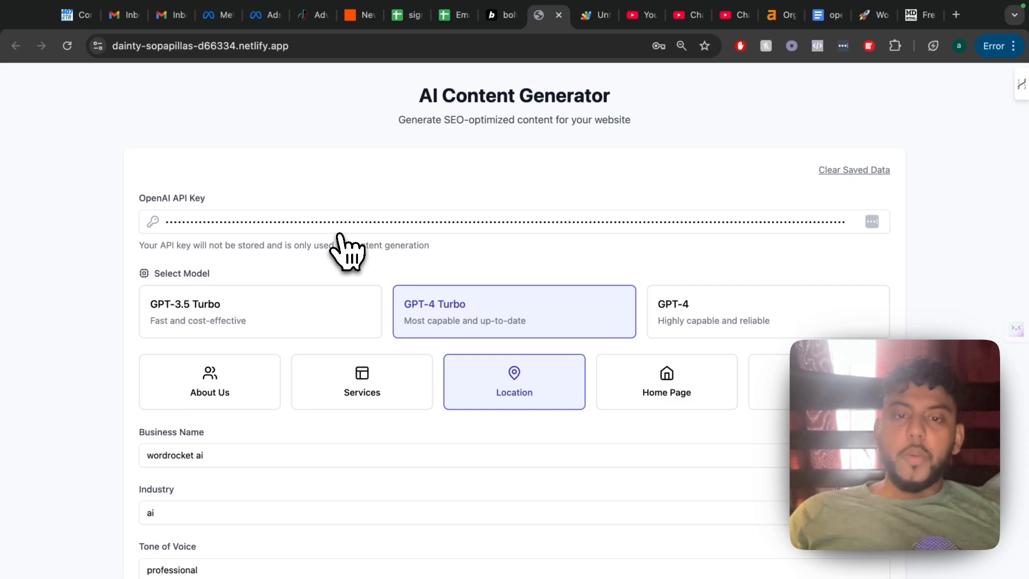
pyautogui.moveTo(380, 445)
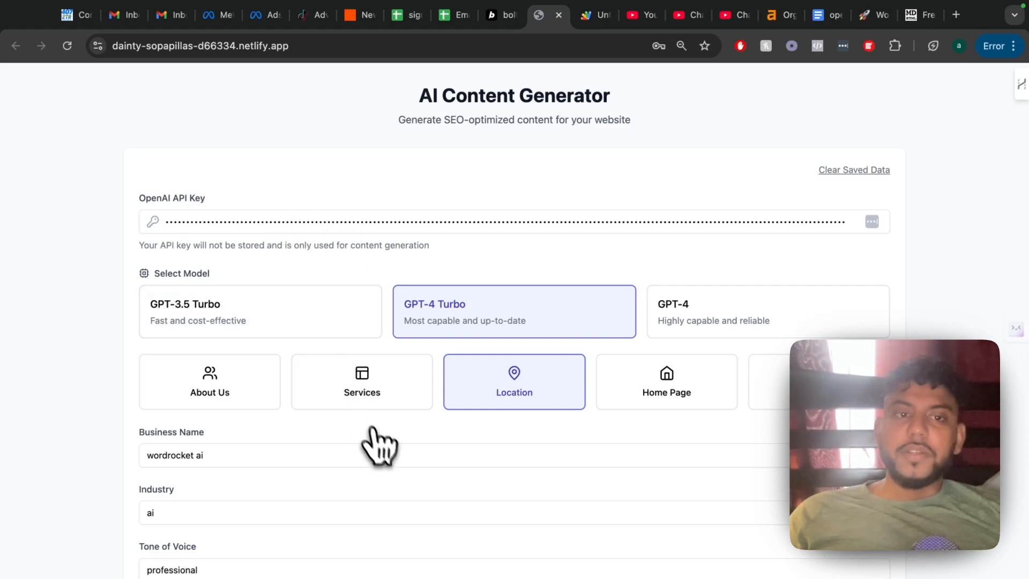
pyautogui.moveTo(388, 460)
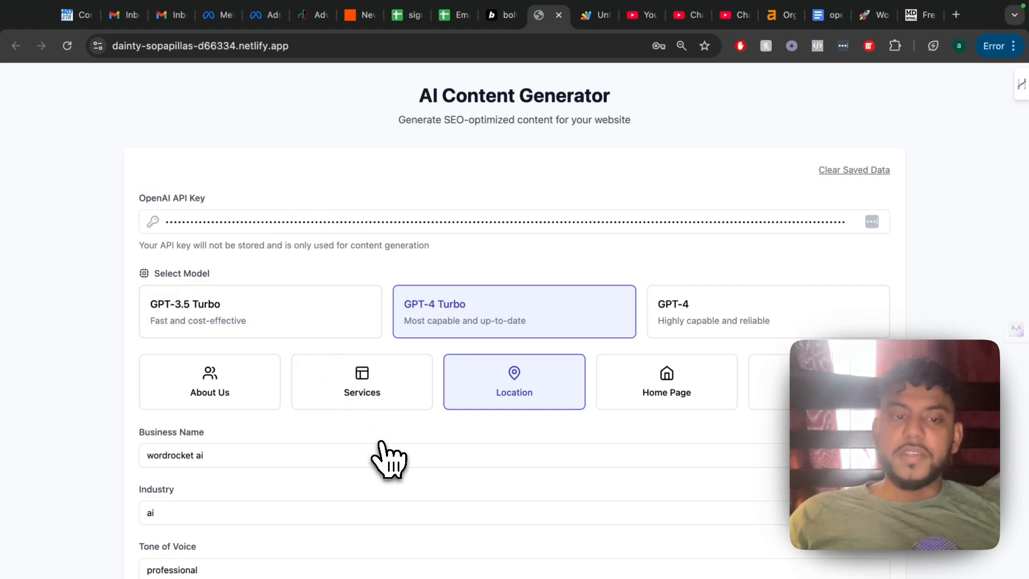
pyautogui.scroll(-3)
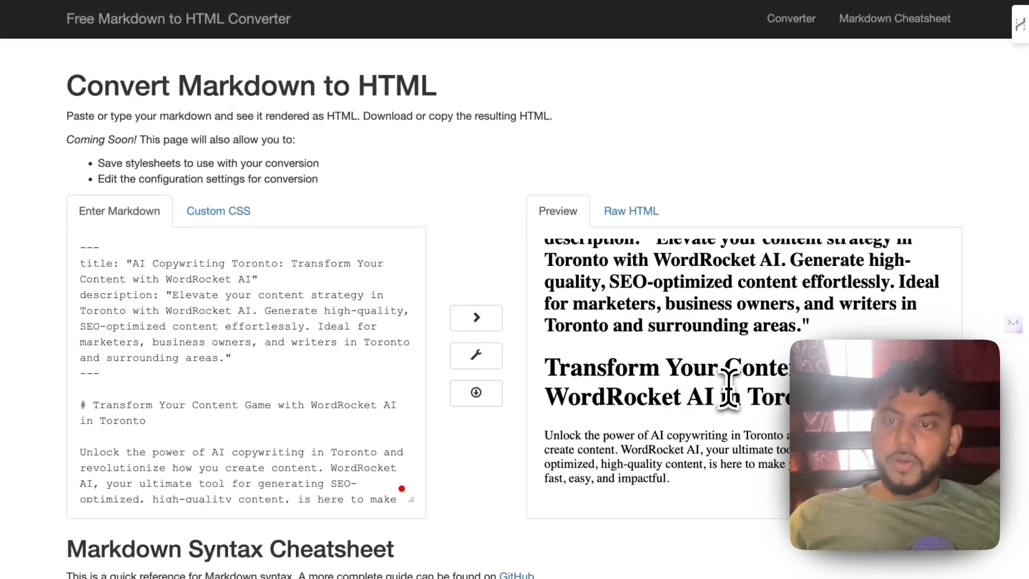
# Step: Read through the rendered Toronto location page in the Preview pane
pyautogui.scroll(-3)
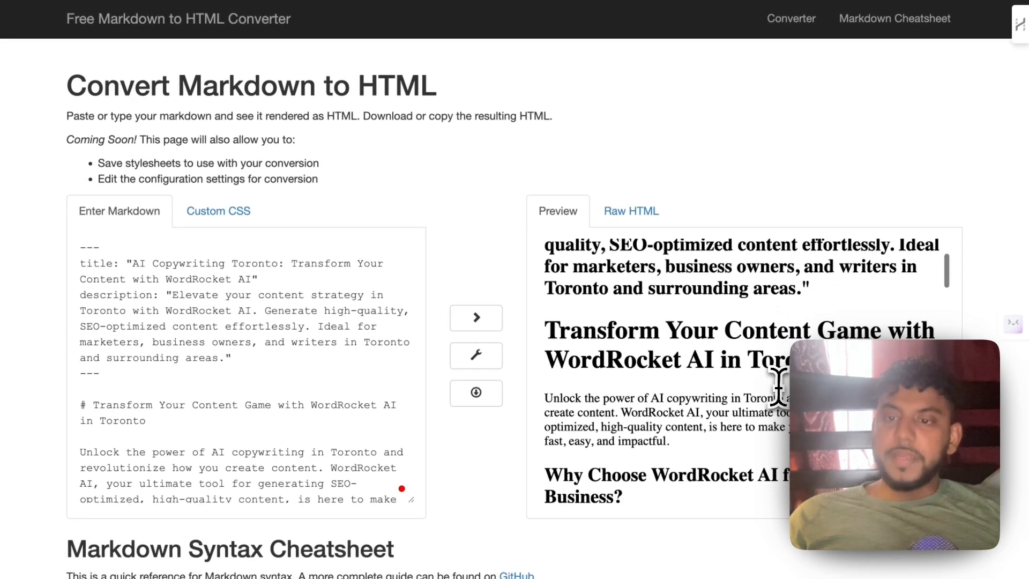
pyautogui.scroll(-3)
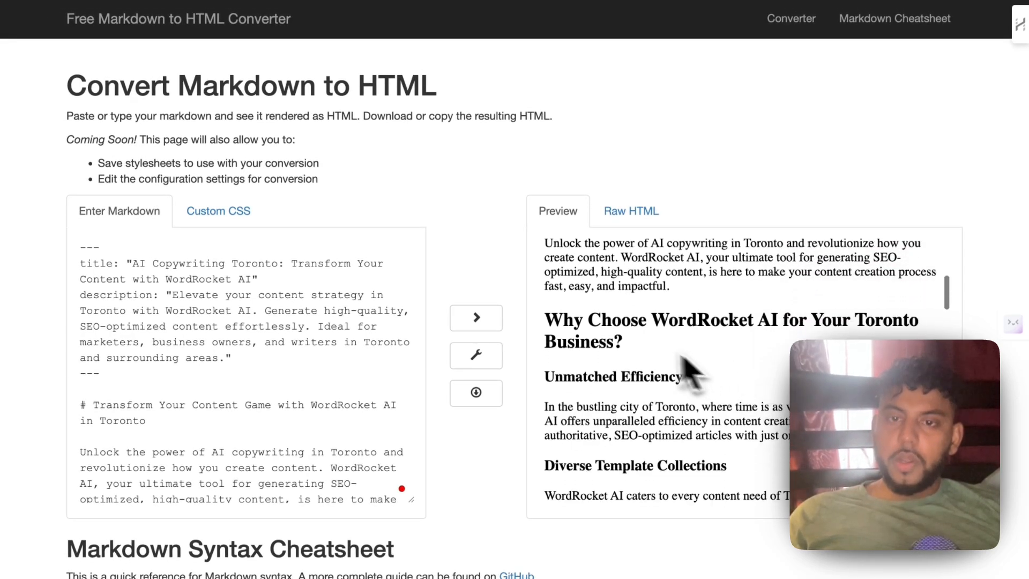
pyautogui.scroll(-3)
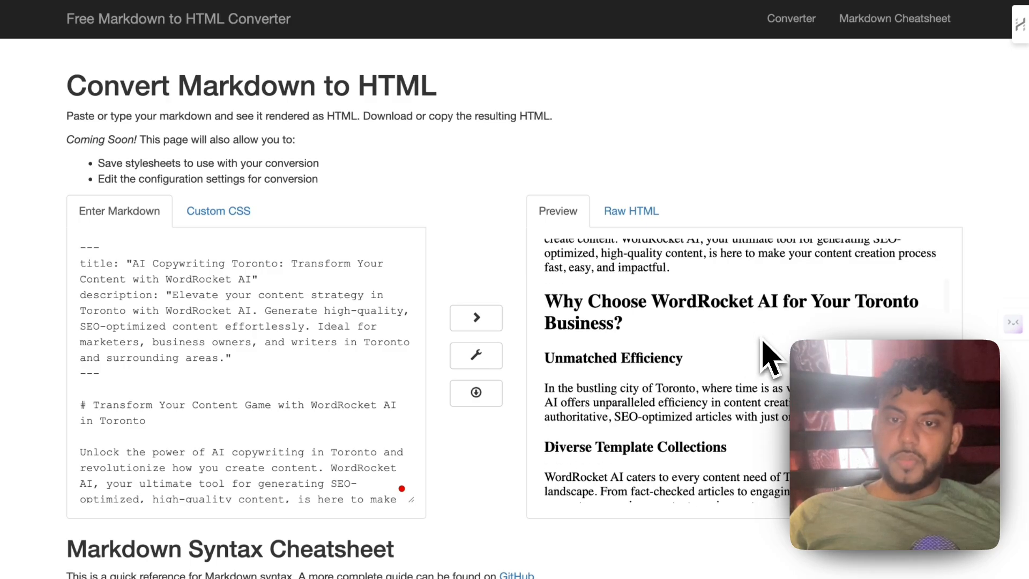
pyautogui.scroll(-3)
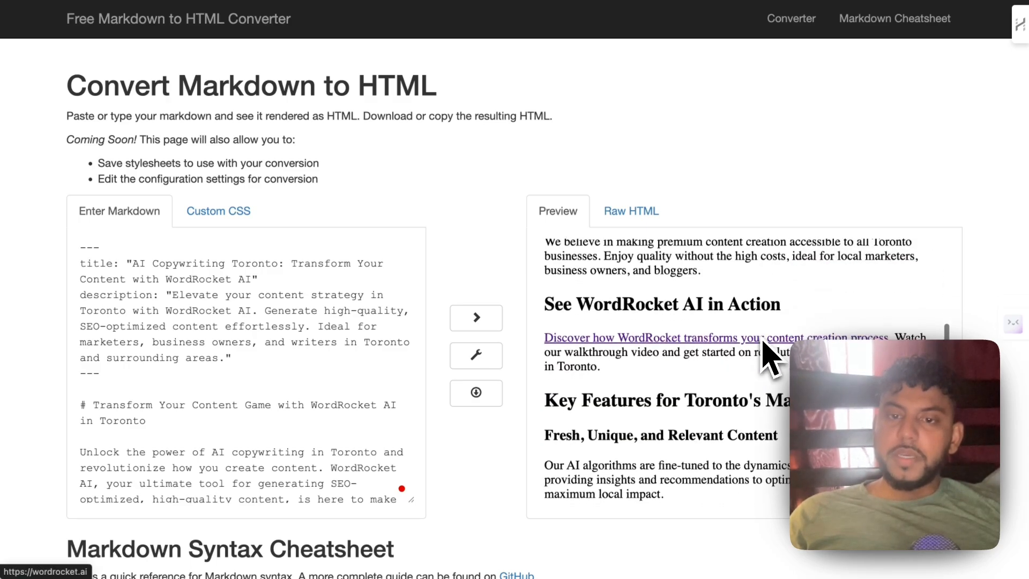
pyautogui.scroll(-3)
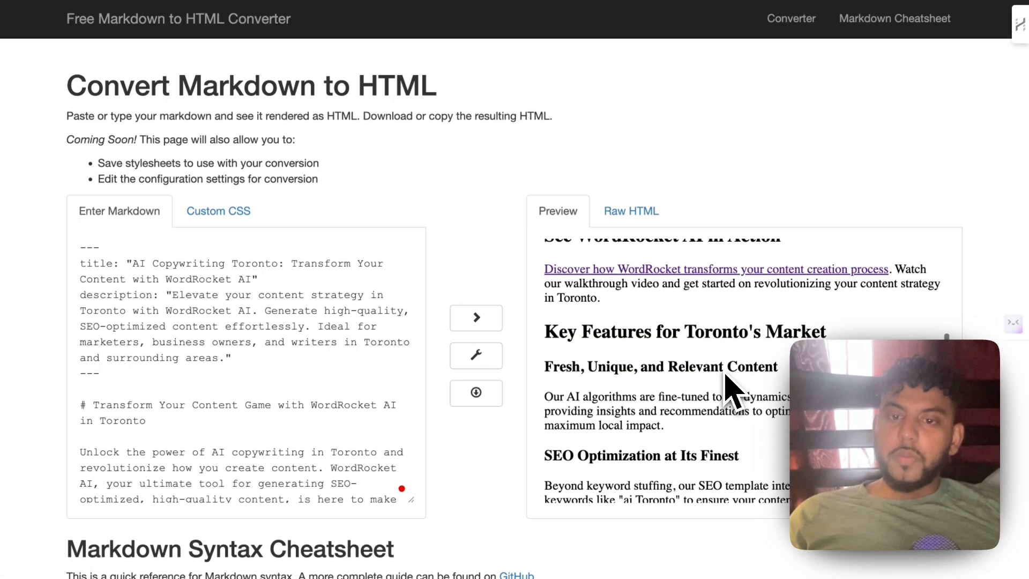
pyautogui.scroll(-3)
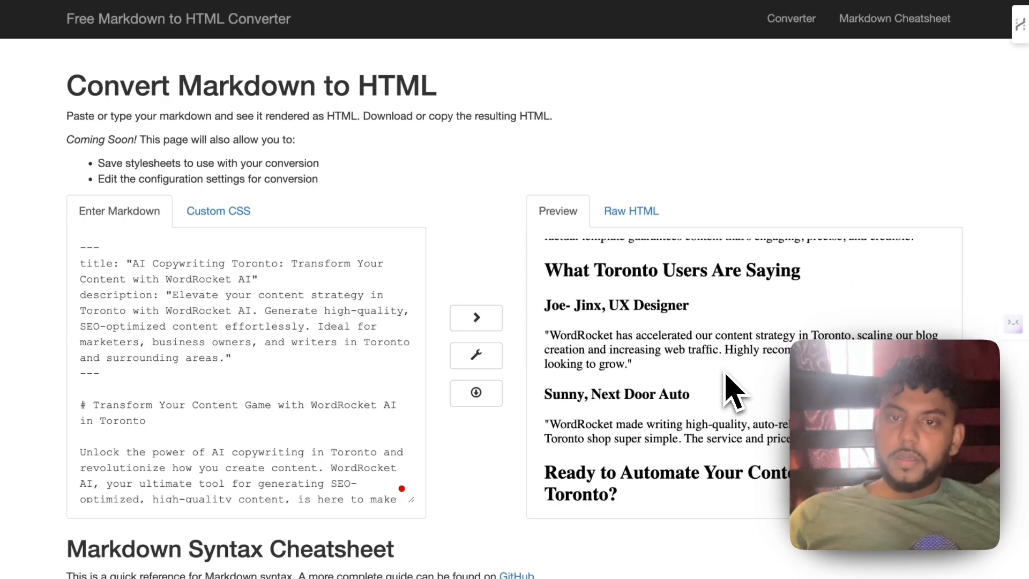
pyautogui.scroll(-3)
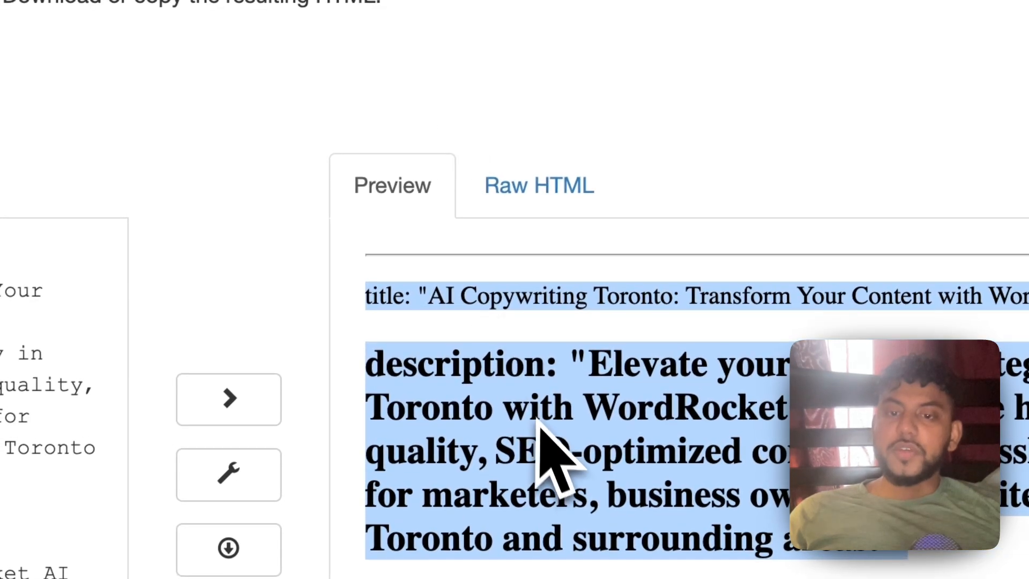
# Step: Copy the rendered location page text and return to the AI Content Generator
pyautogui.rightClick(544, 452)
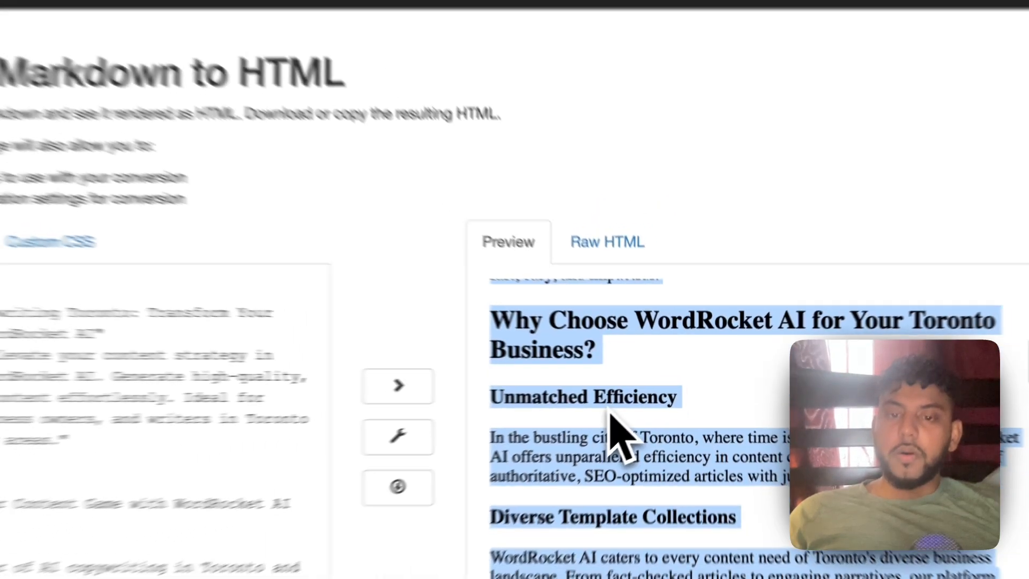
pyautogui.press('Ctrl+0')
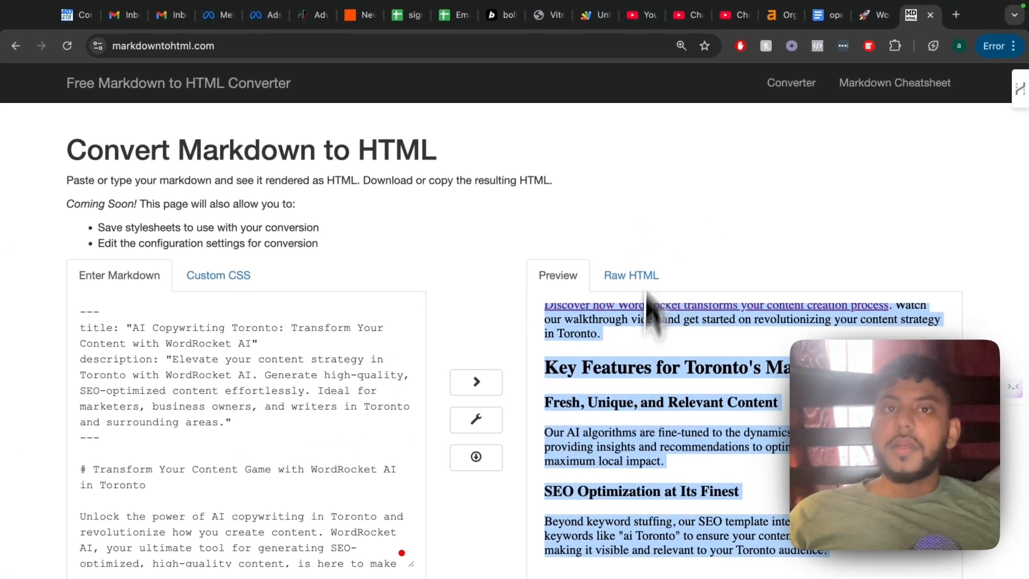
pyautogui.click(538, 14)
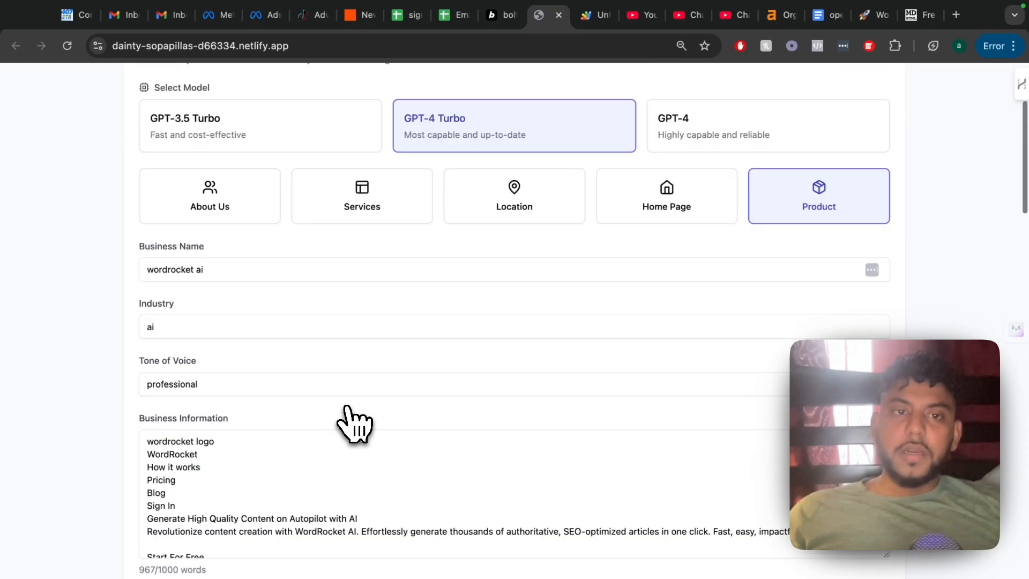
# Step: Review the Product form's Name, Category, Price, Description and Key Features fields, then return to its top
pyautogui.scroll(-3)
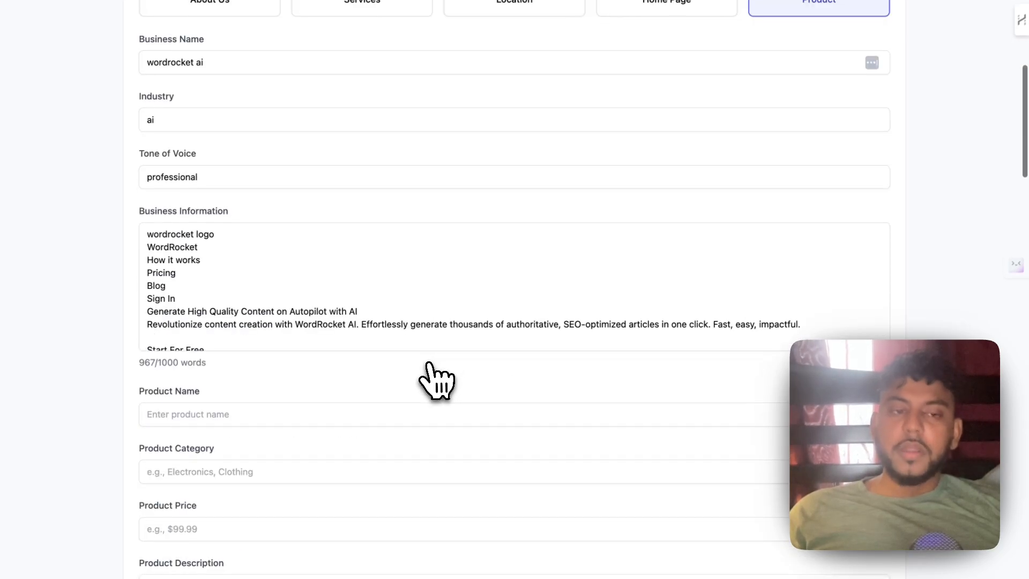
pyautogui.scroll(-3)
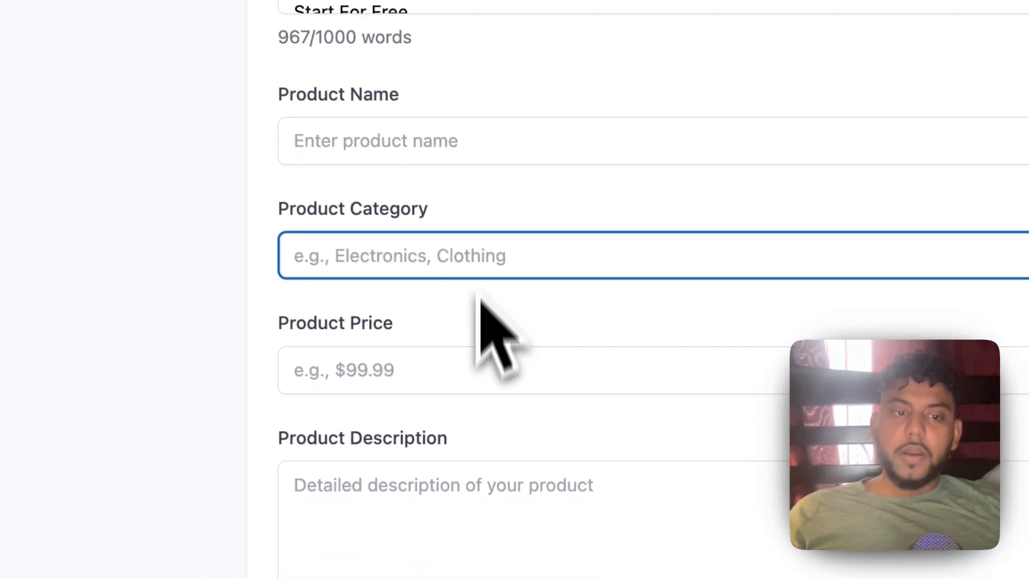
pyautogui.scroll(-3)
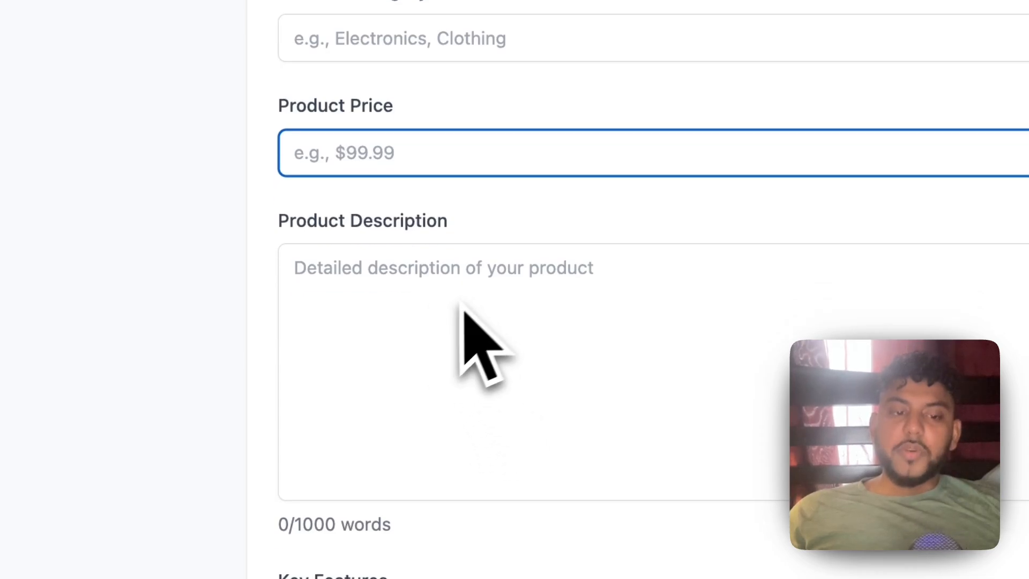
pyautogui.scroll(-3)
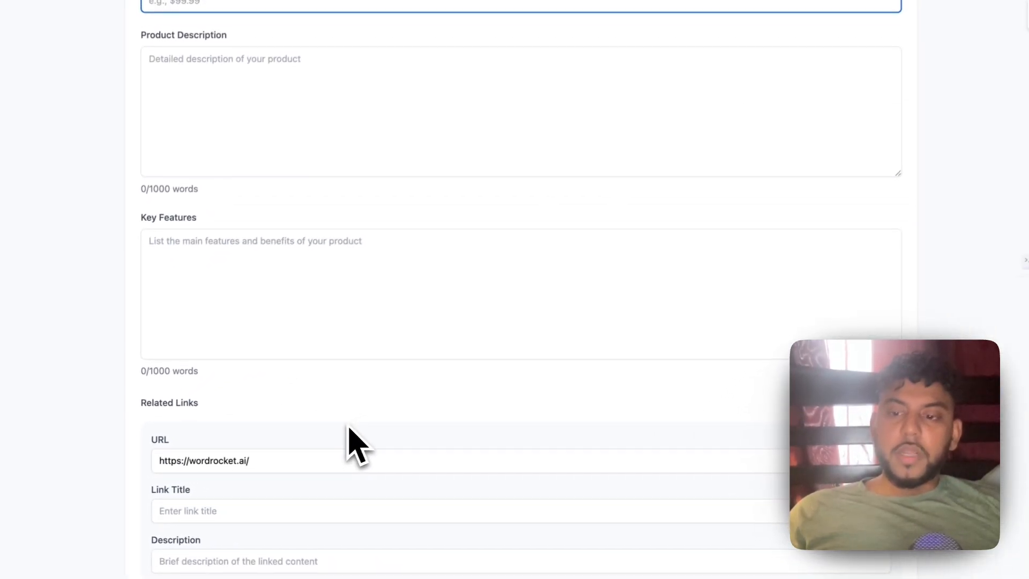
pyautogui.scroll(-3)
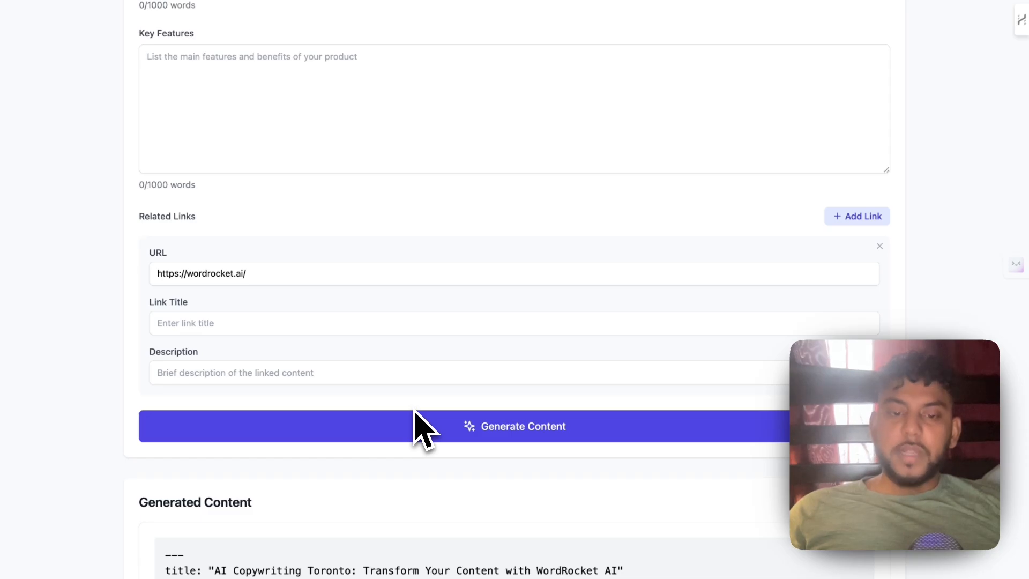
pyautogui.scroll(3)
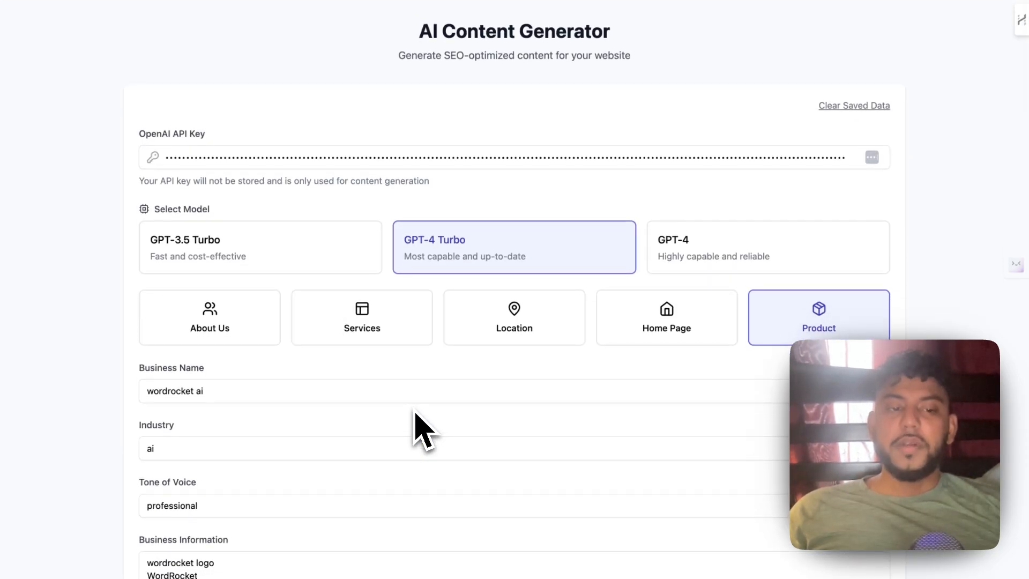
pyautogui.moveTo(410, 433)
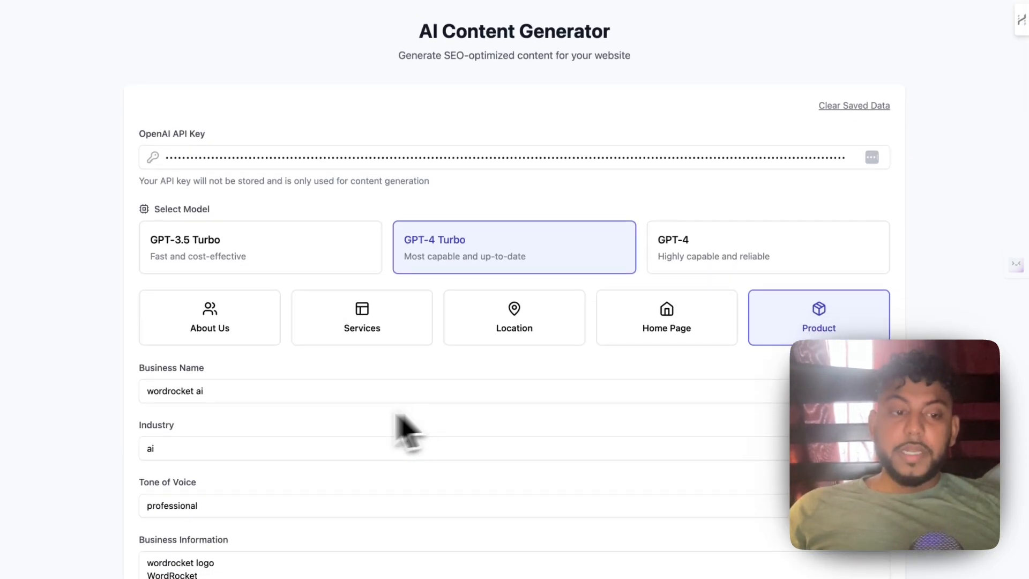